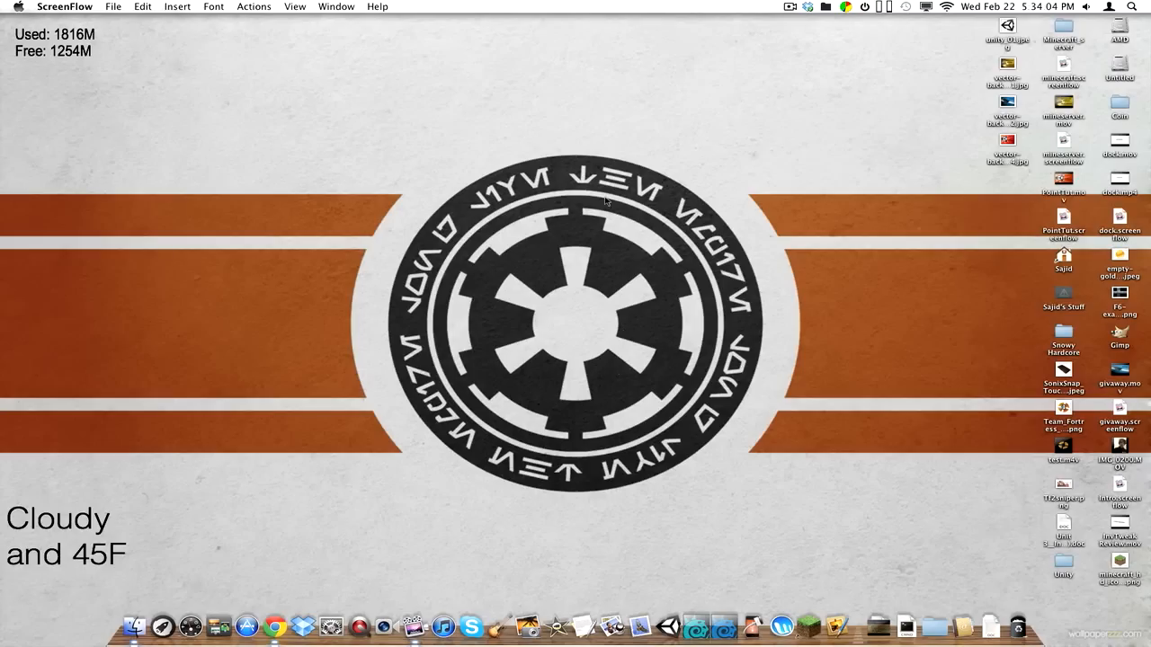
{"action": "mouse_move", "coordinate": [727, 255]}
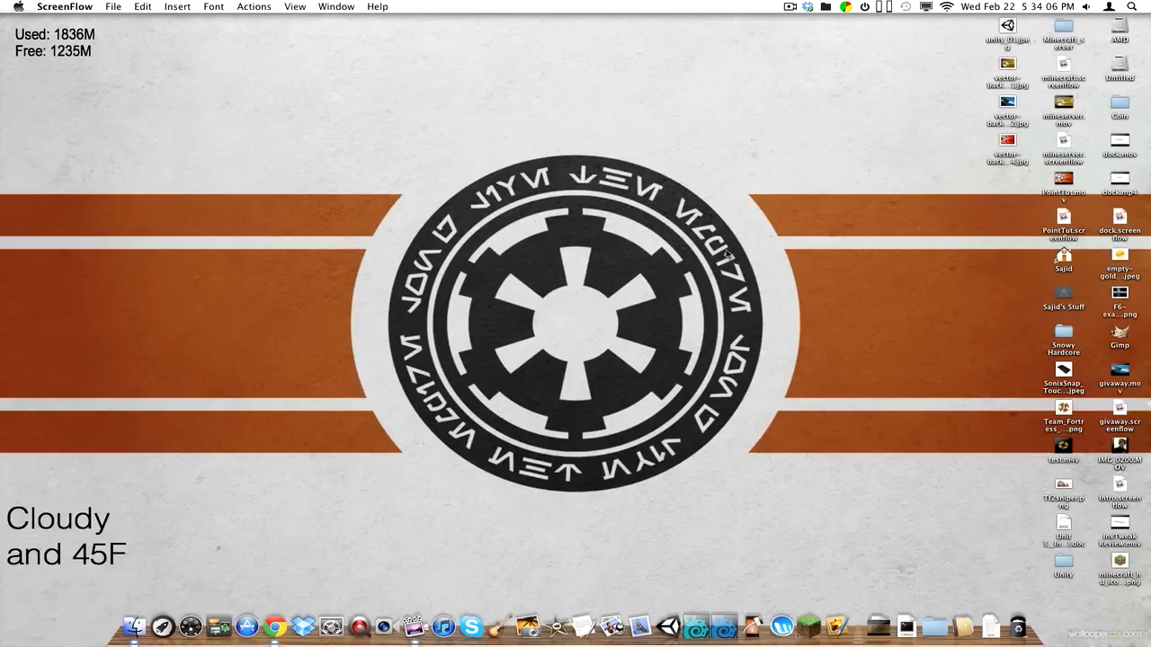
{"action": "mouse_move", "coordinate": [782, 245]}
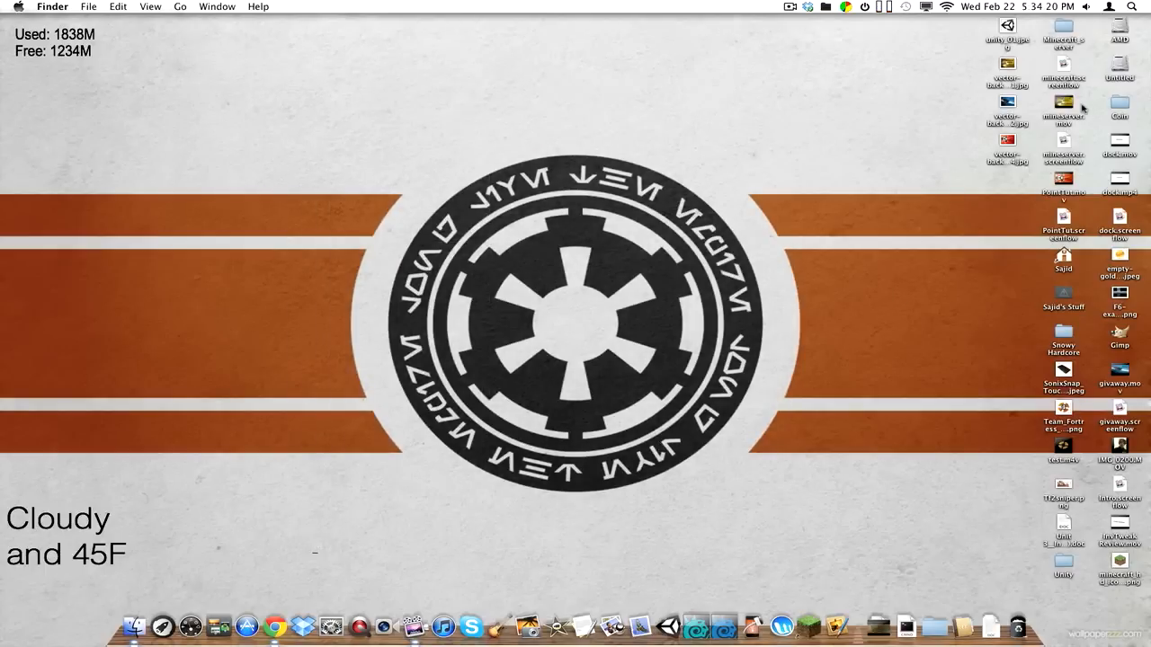
{"action": "mouse_move", "coordinate": [358, 73]}
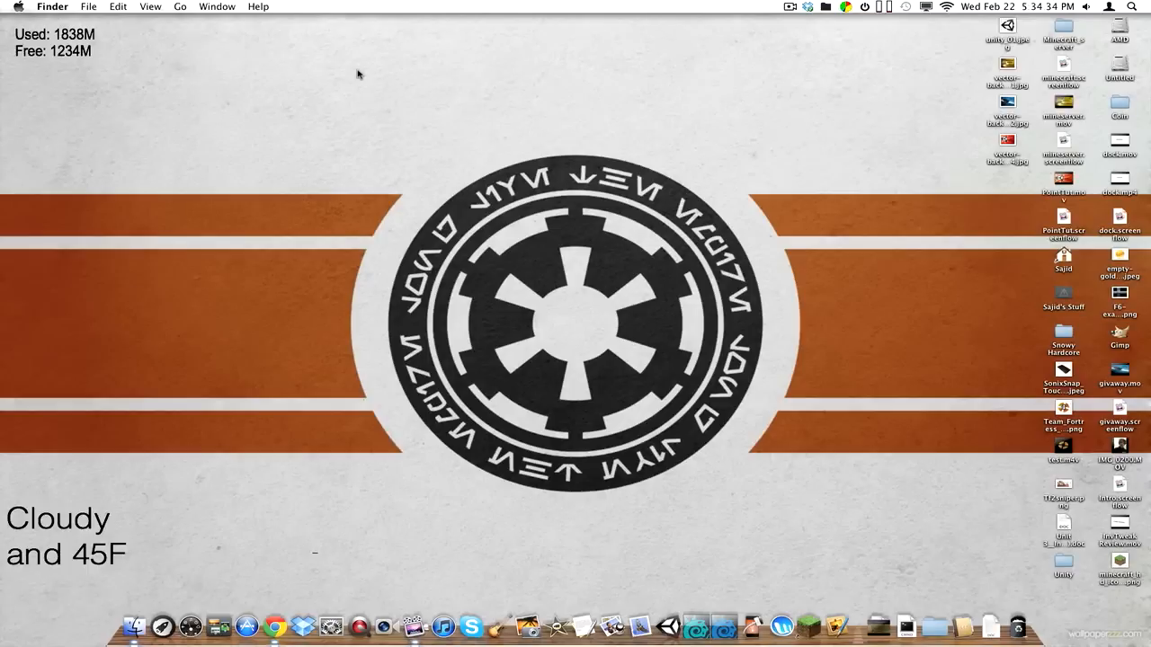
{"action": "mouse_move", "coordinate": [860, 180]}
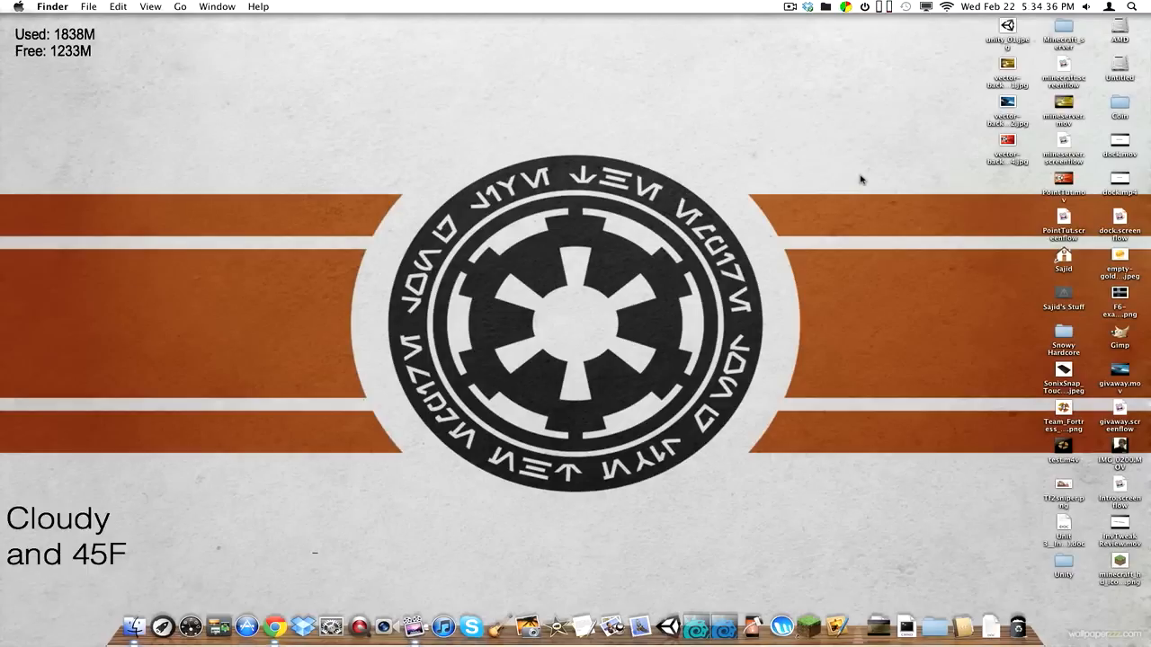
{"action": "mouse_move", "coordinate": [829, 196]}
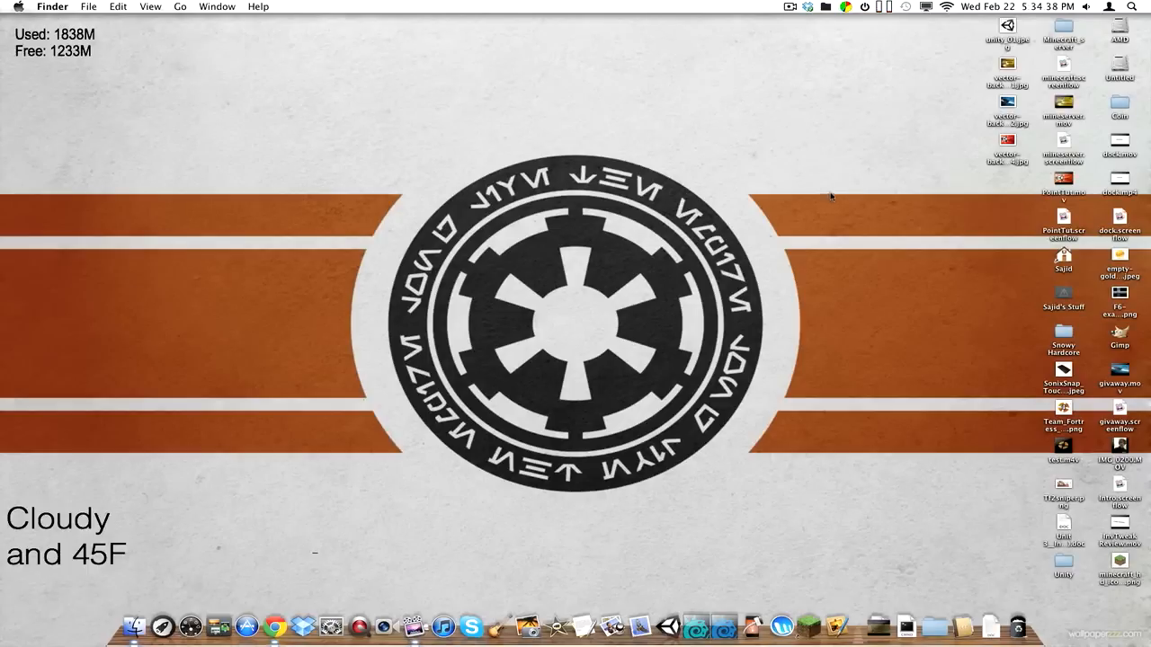
{"action": "mouse_move", "coordinate": [922, 241]}
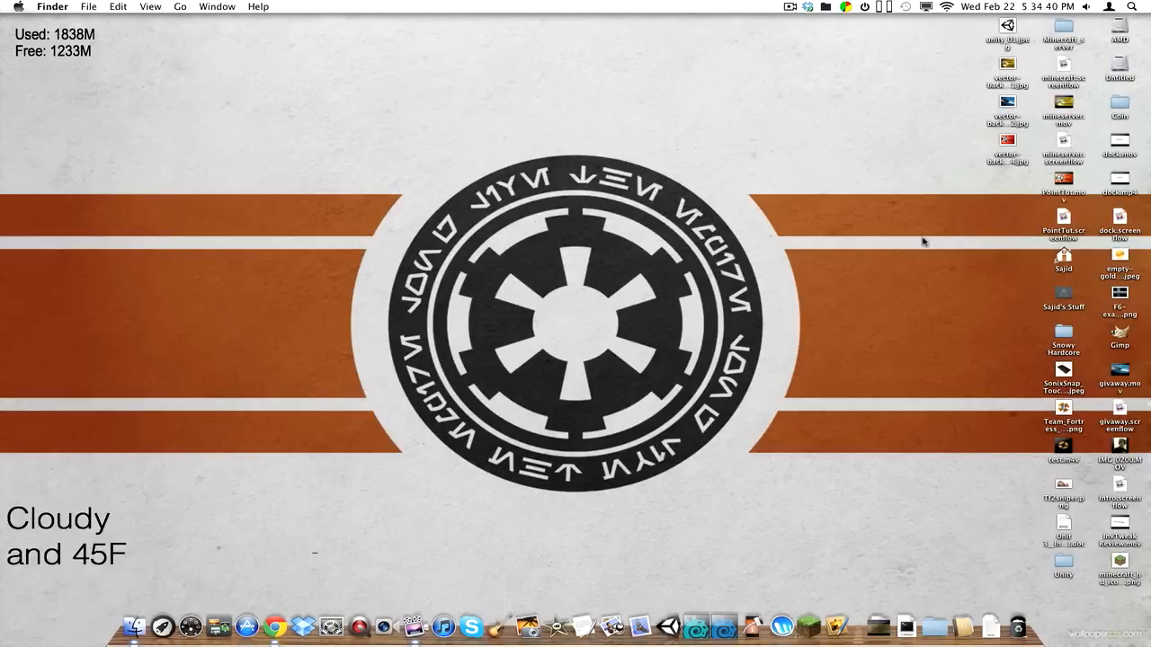
- Preview the Point System title image in Quick Look, enlarged, then close it
{"action": "double_click", "coordinate": [1007, 144]}
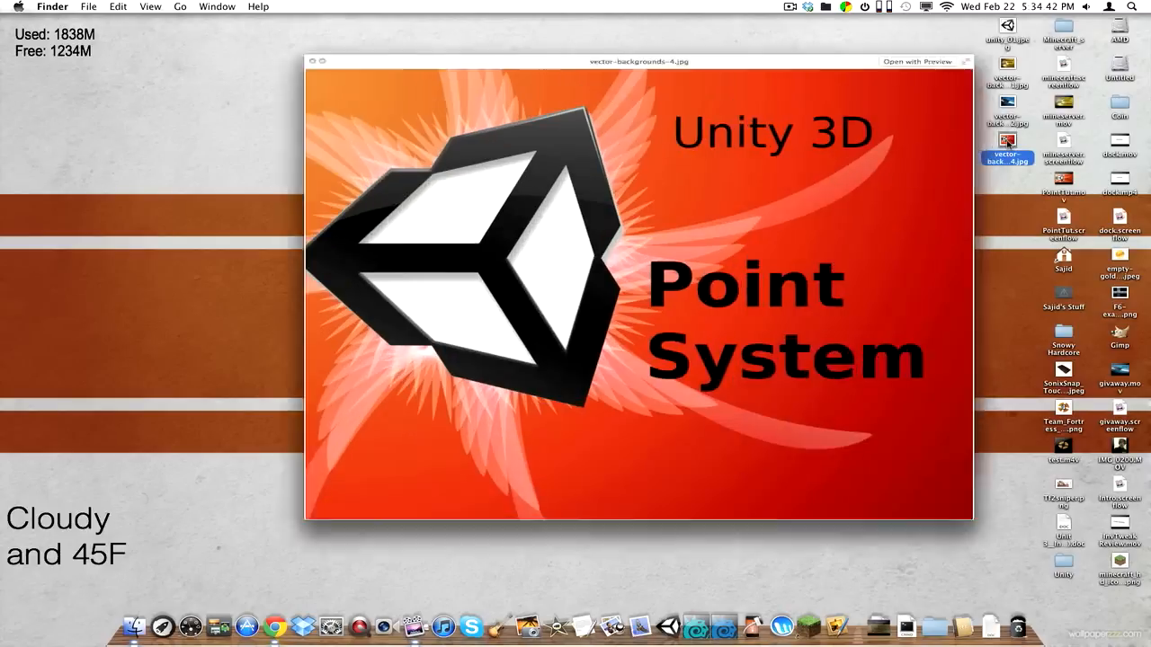
{"action": "left_click", "coordinate": [313, 61]}
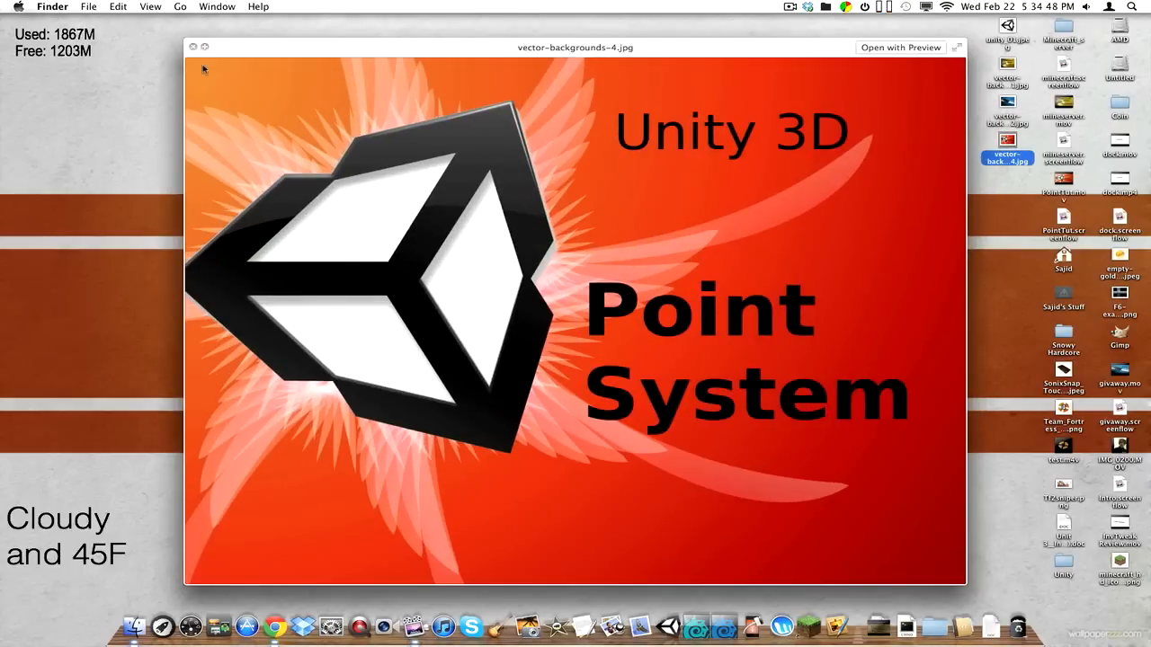
{"action": "left_click", "coordinate": [193, 47]}
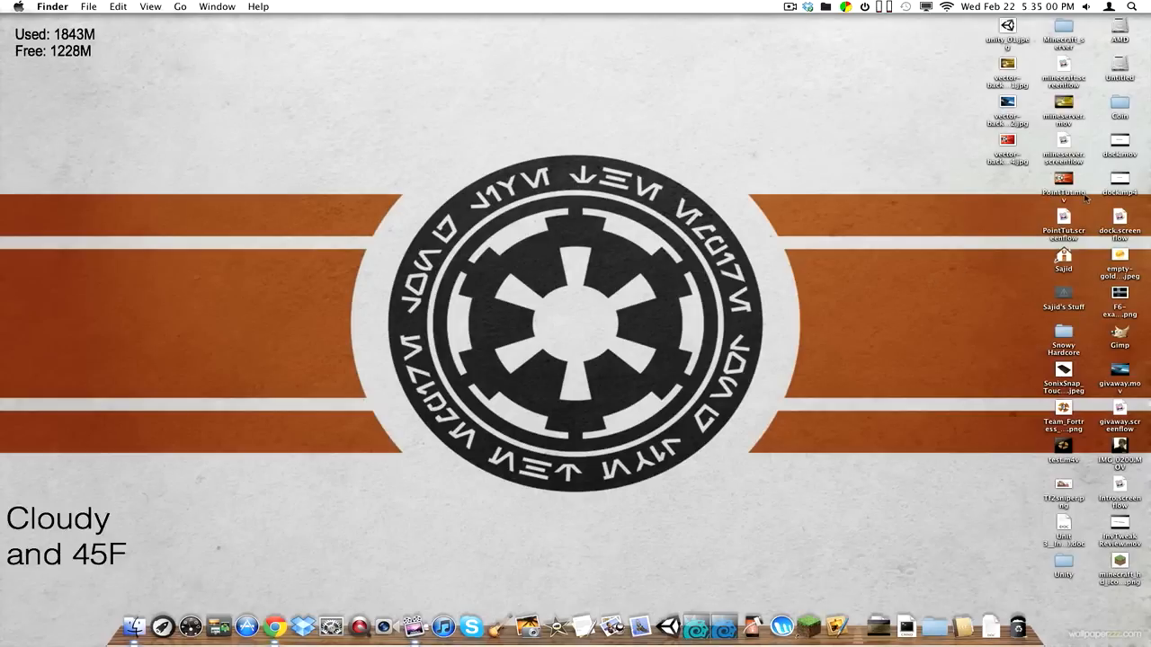
- Preview the mineserver movie in Quick Look, close it, and launch the mineserver project
{"action": "left_click", "coordinate": [1063, 108]}
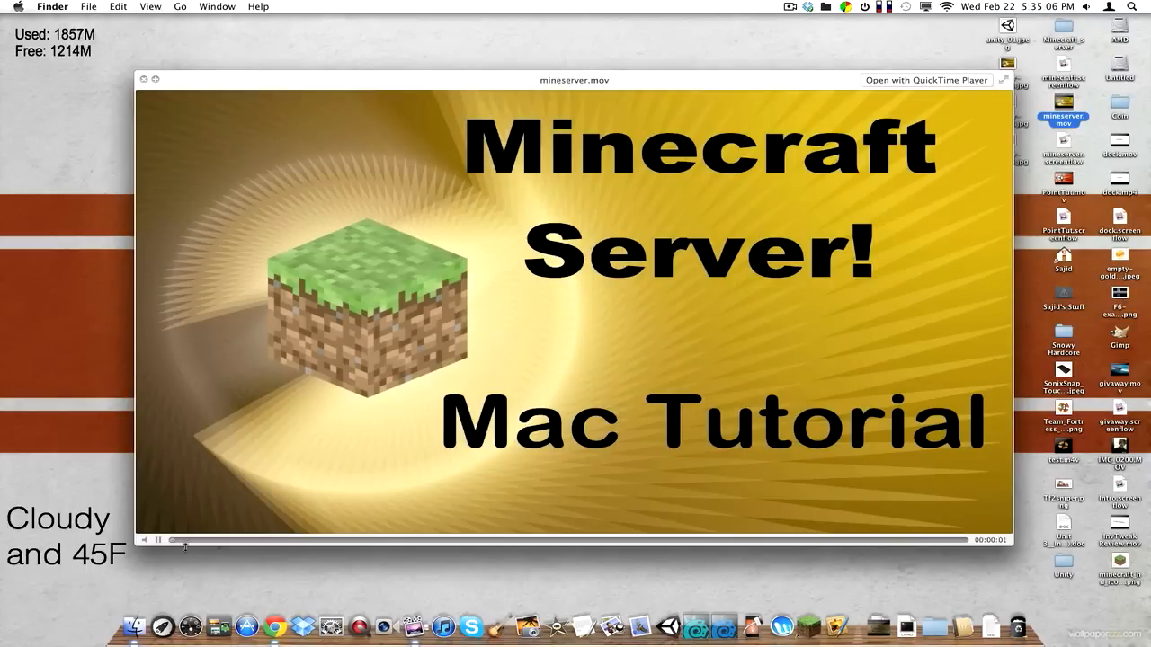
{"action": "left_click", "coordinate": [280, 540]}
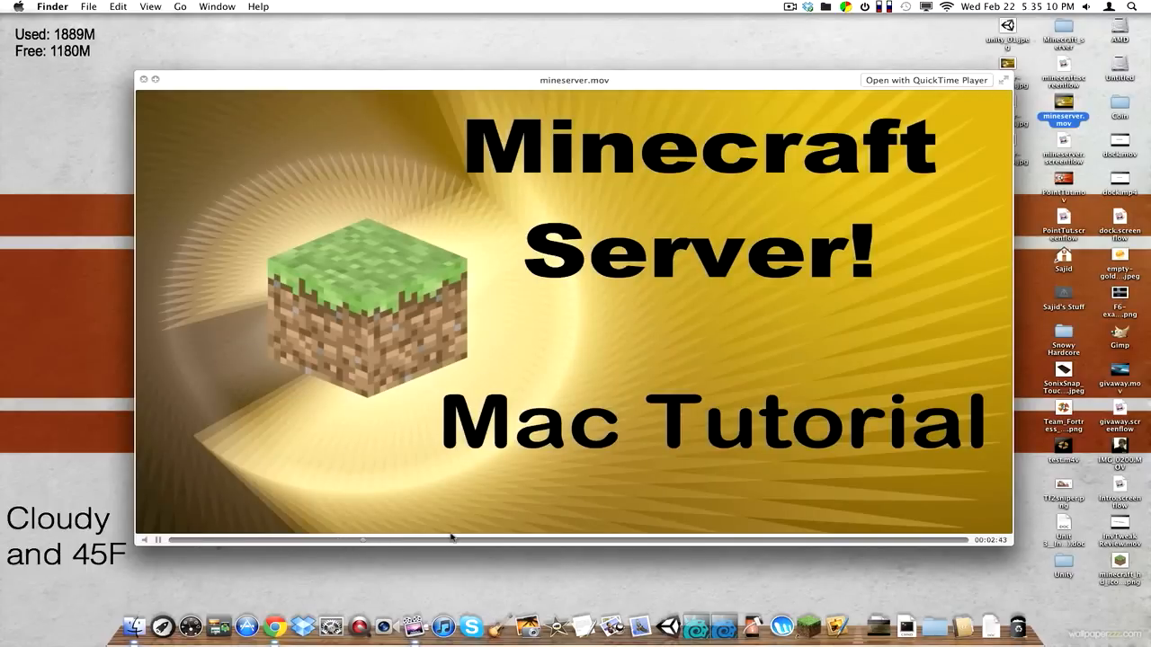
{"action": "left_click", "coordinate": [144, 79]}
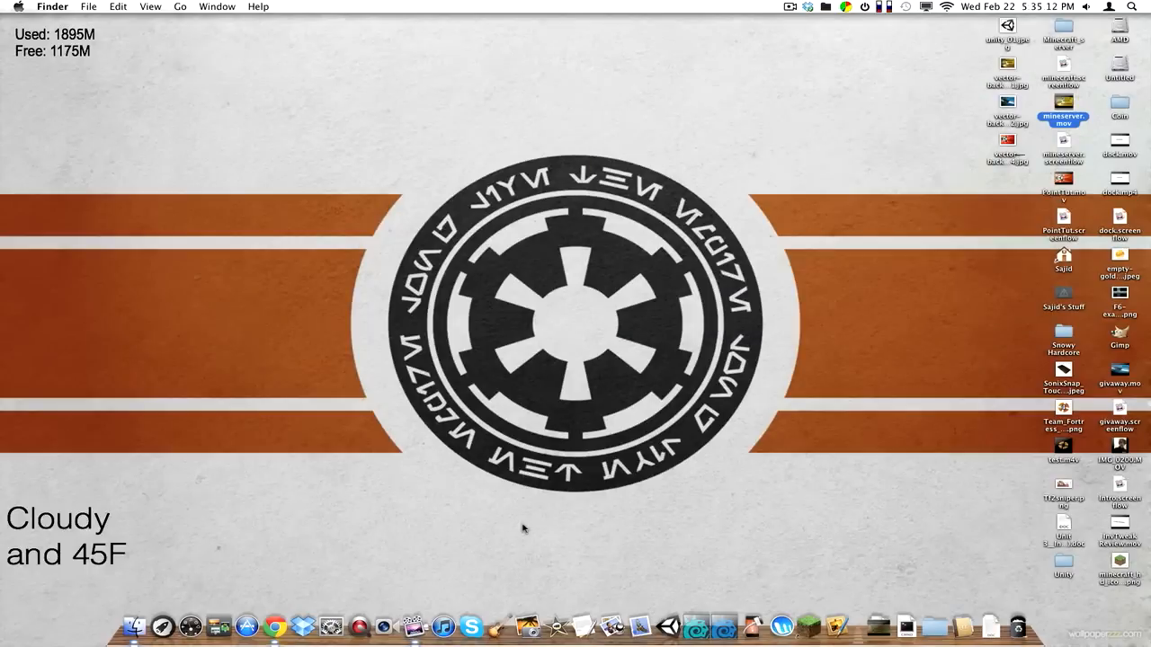
{"action": "double_click", "coordinate": [1062, 115]}
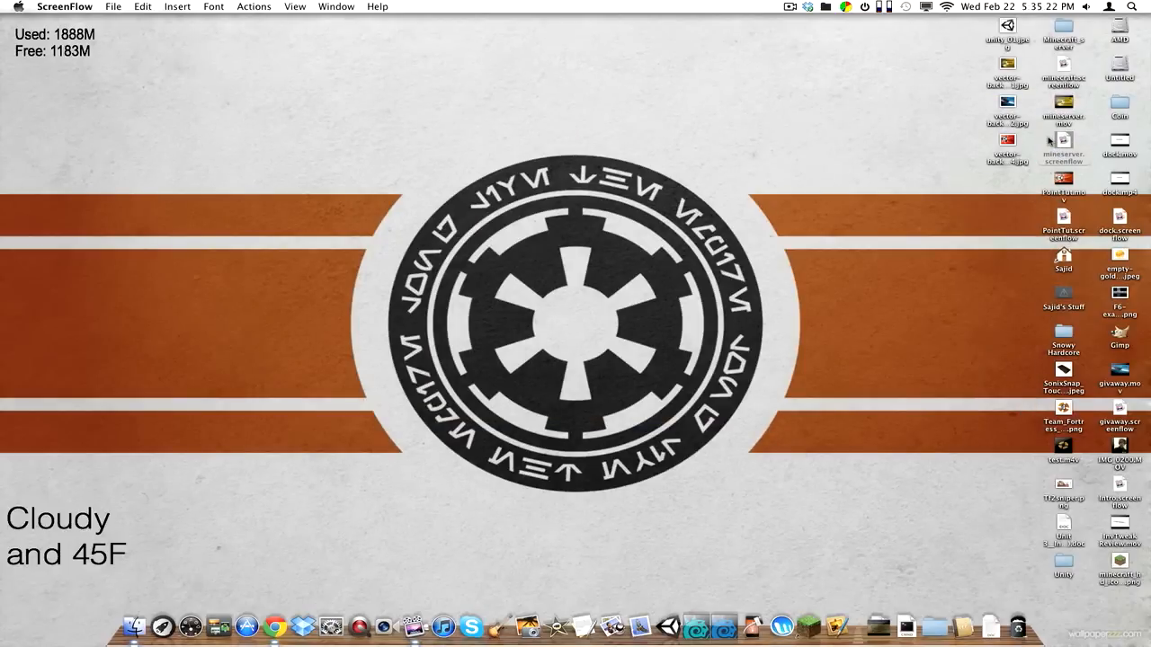
- Select the vector-backgrounds-1.jpg title clip at the start of the timeline and scale it down
{"action": "double_click", "coordinate": [1063, 144]}
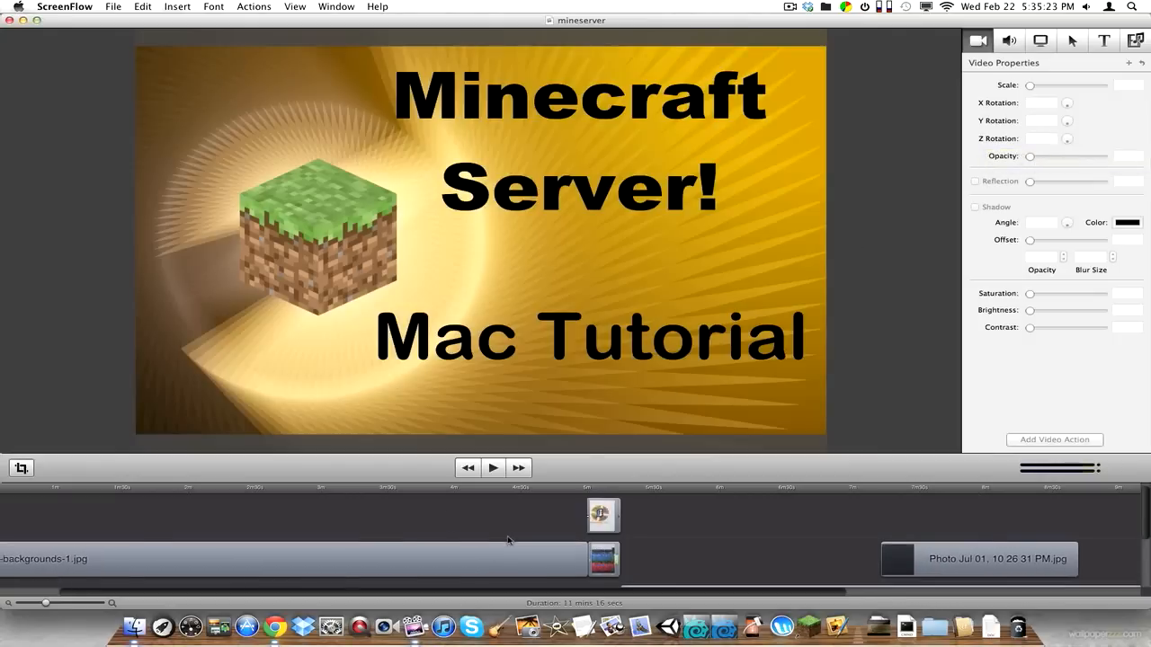
{"action": "left_click_drag", "start_coordinate": [44, 605], "coordinate": [36, 604]}
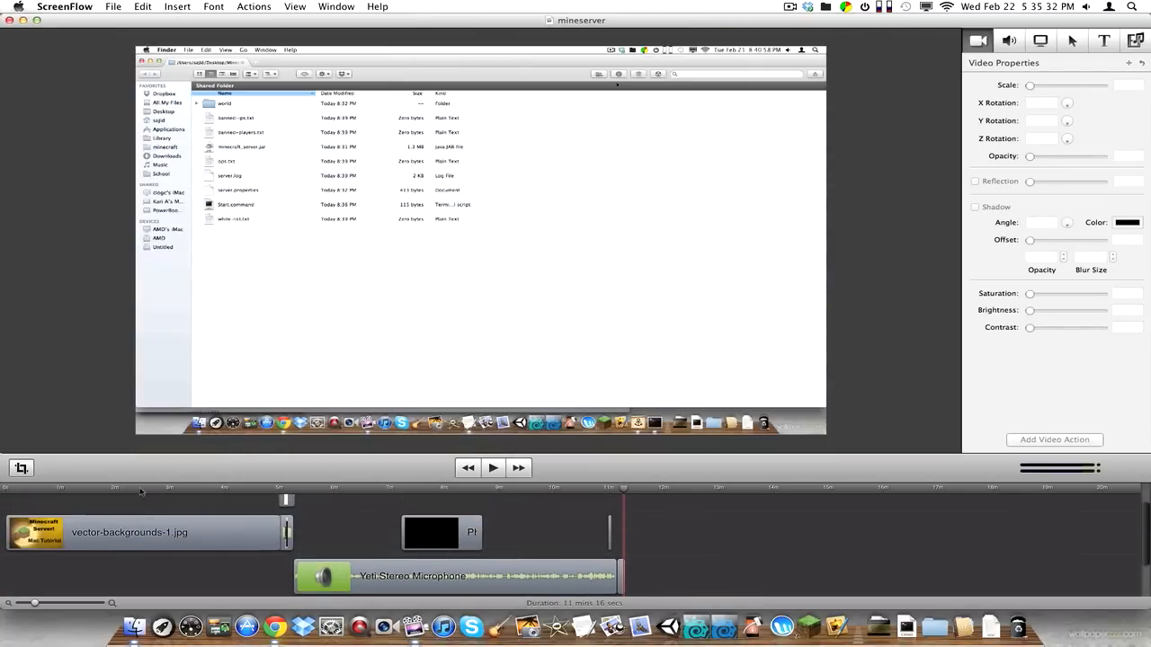
{"action": "left_click", "coordinate": [219, 500]}
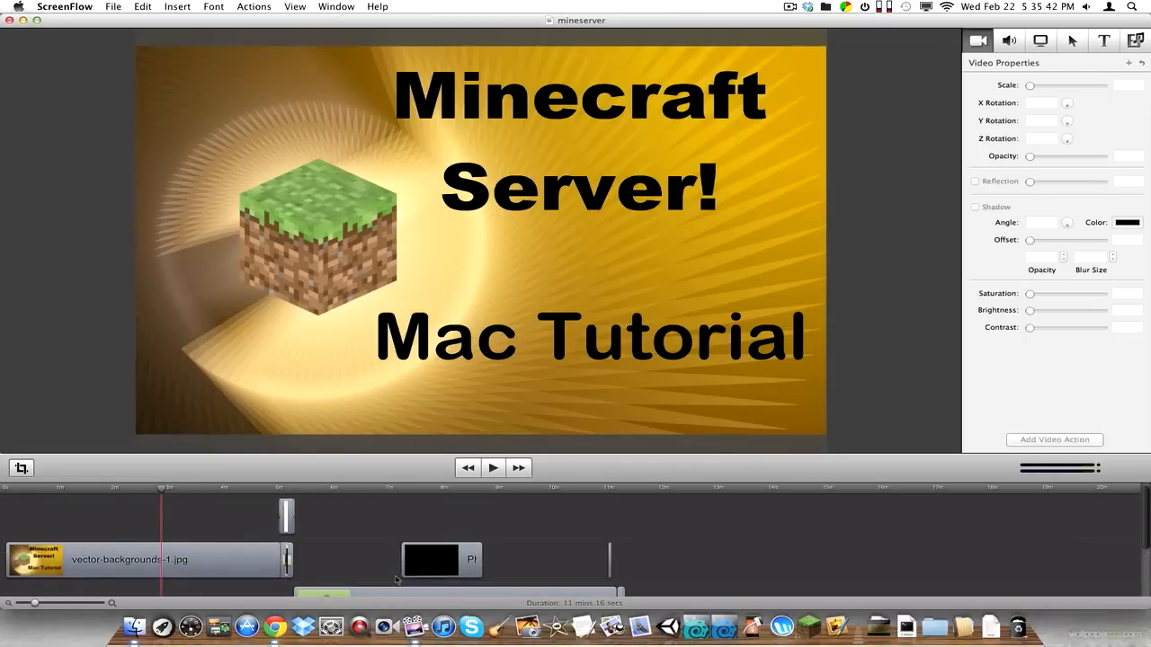
{"action": "left_click", "coordinate": [143, 547]}
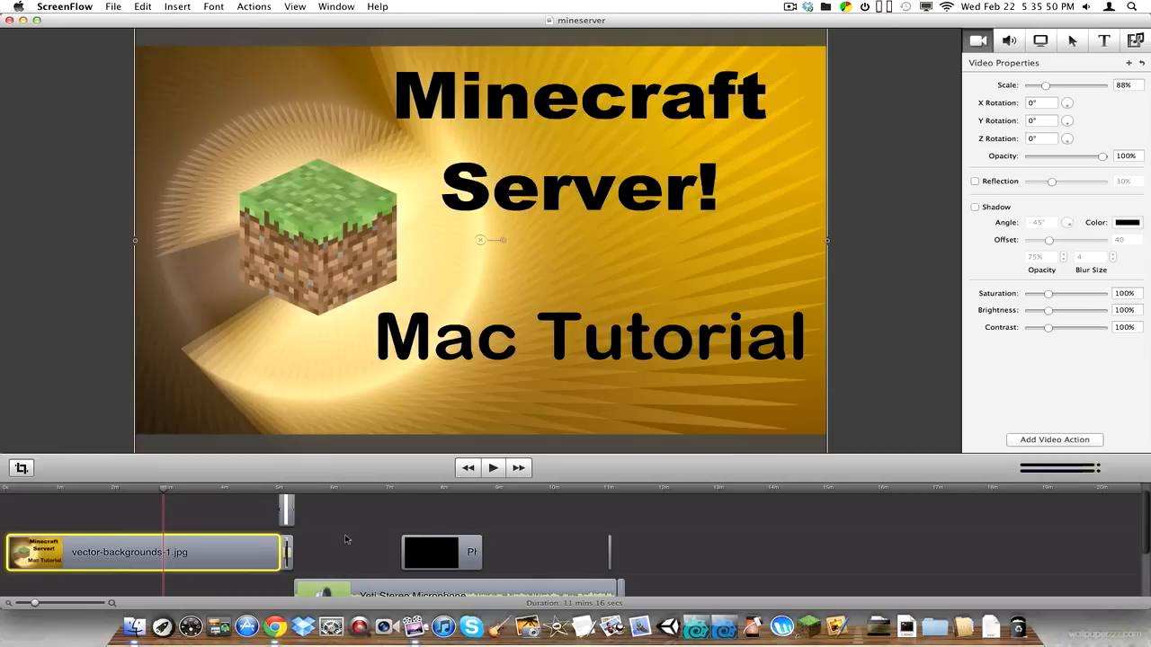
{"action": "mouse_move", "coordinate": [612, 493]}
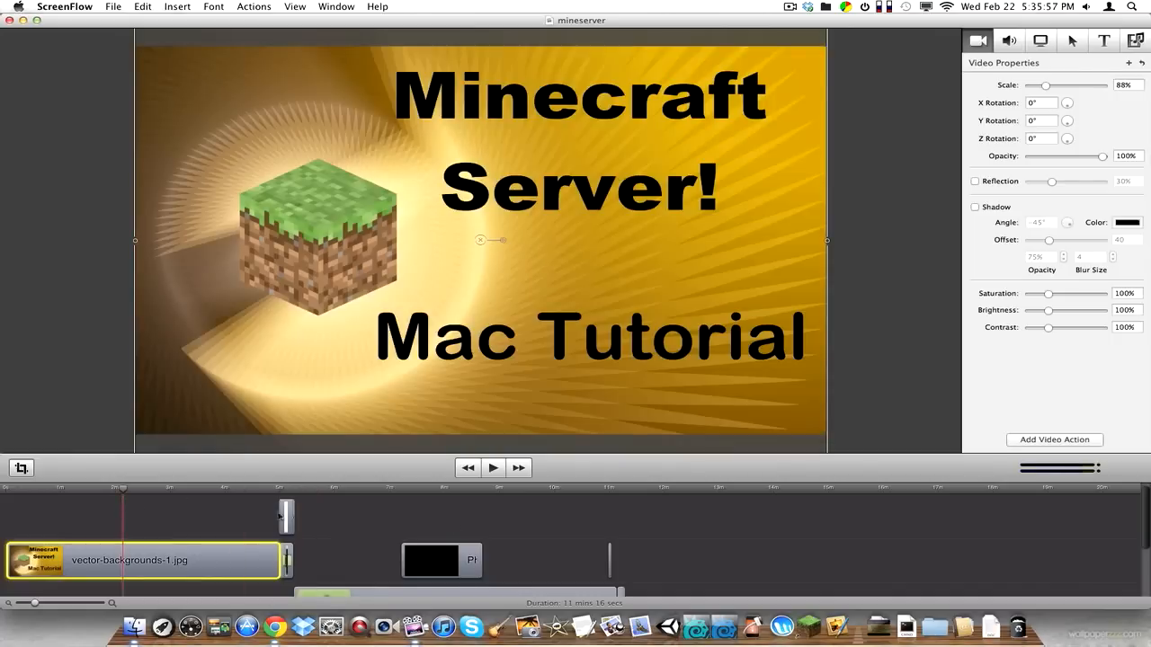
{"action": "mouse_move", "coordinate": [485, 439]}
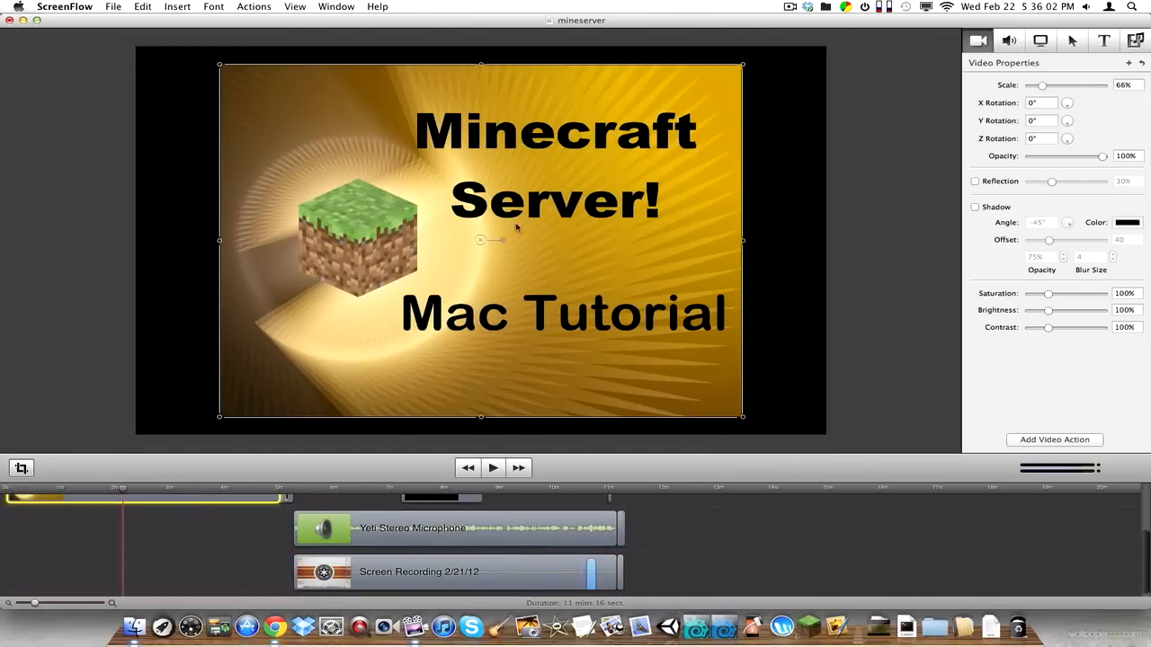
{"action": "left_click_drag", "start_coordinate": [1066, 84], "coordinate": [1077, 85]}
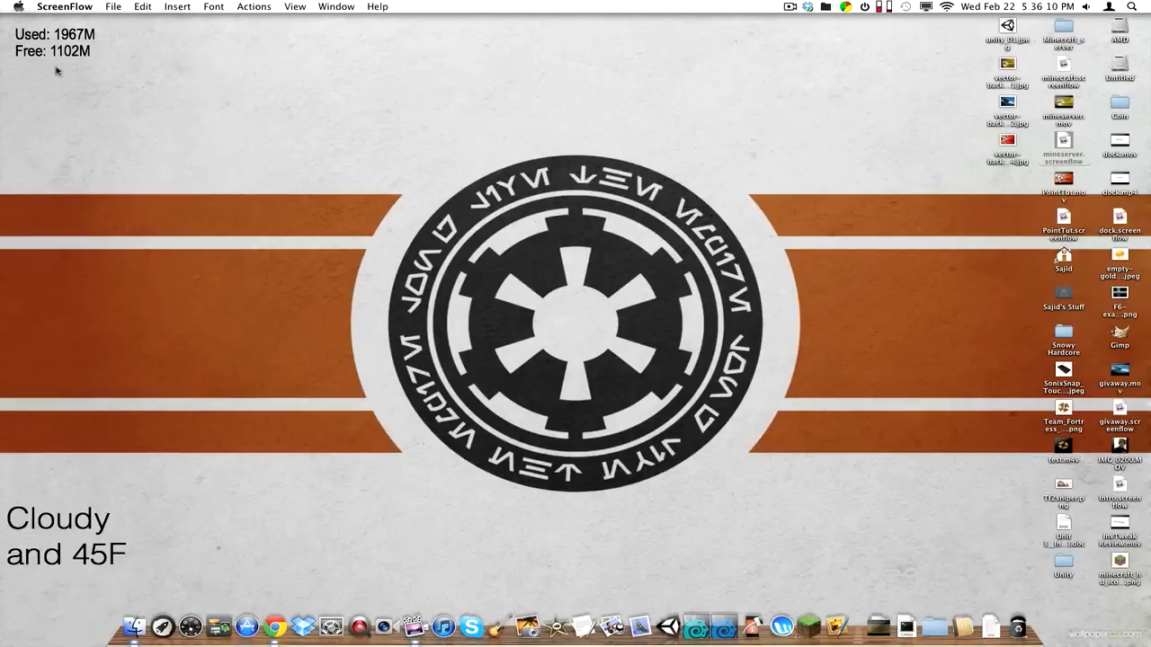
{"action": "mouse_move", "coordinate": [276, 626]}
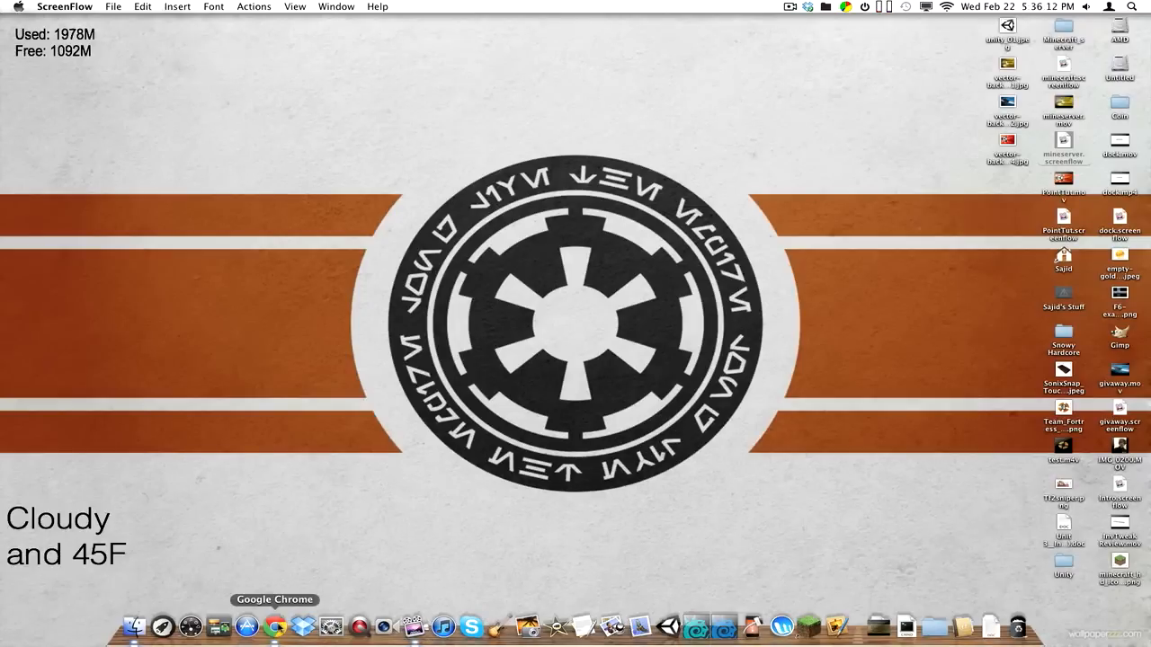
- Launch Chrome and go to youtube.com
{"action": "left_click", "coordinate": [275, 626]}
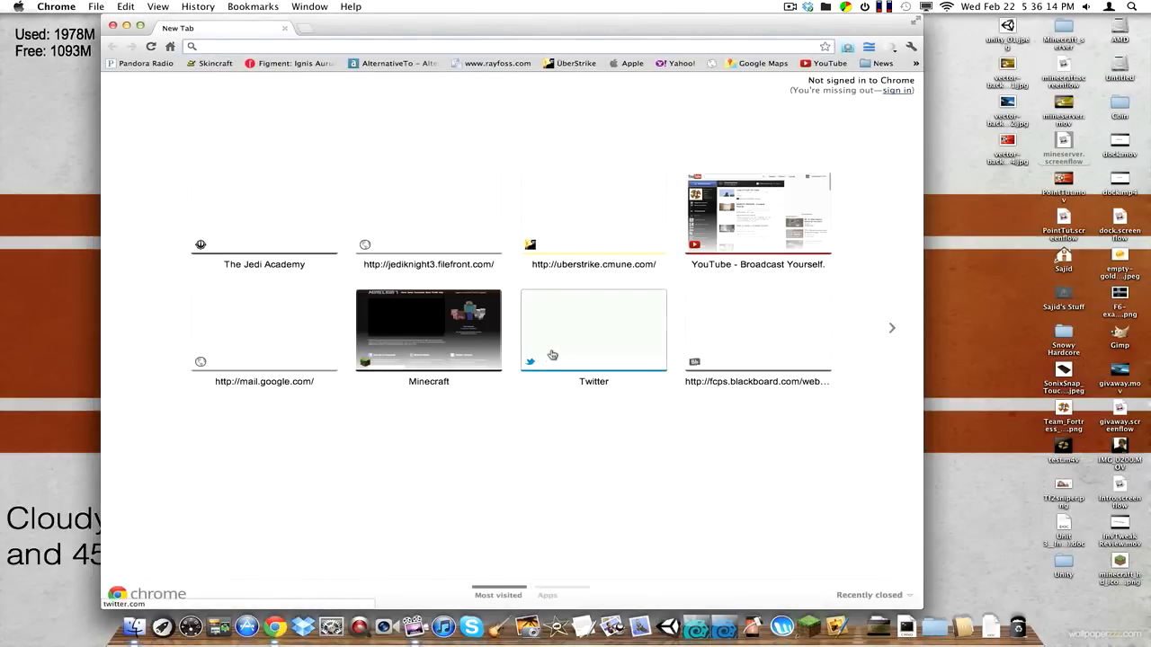
{"action": "type", "text": "youtube.com"}
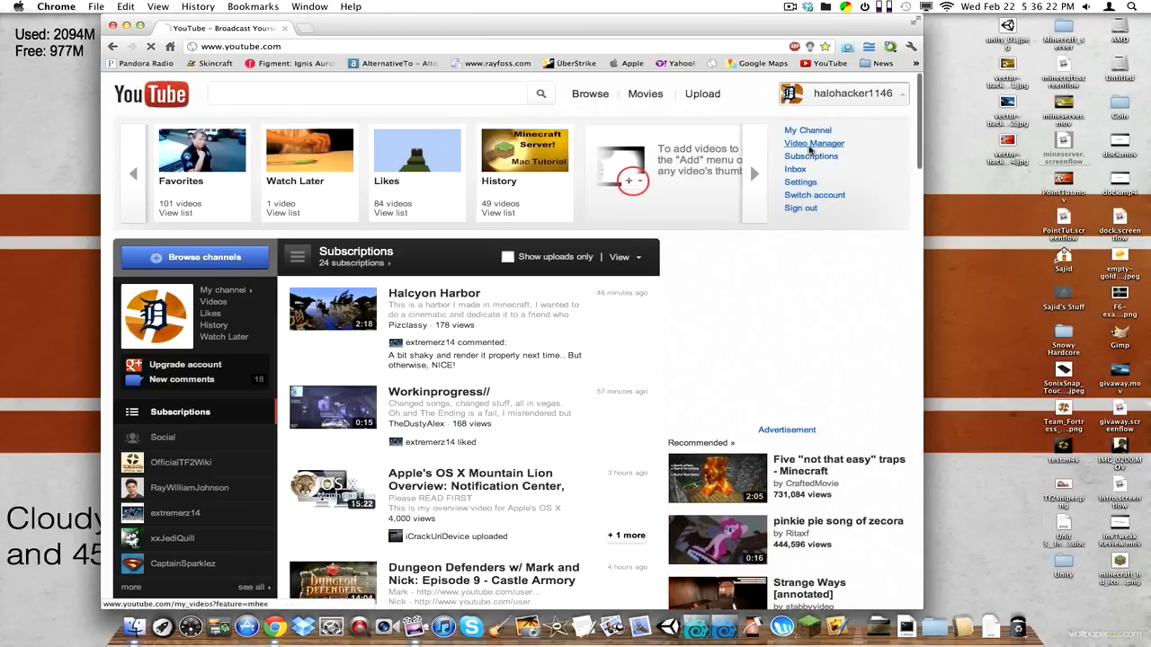
- From the uploaded videos list, play Start a Minecraft server Mac! and skip ahead through it
{"action": "left_click", "coordinate": [813, 143]}
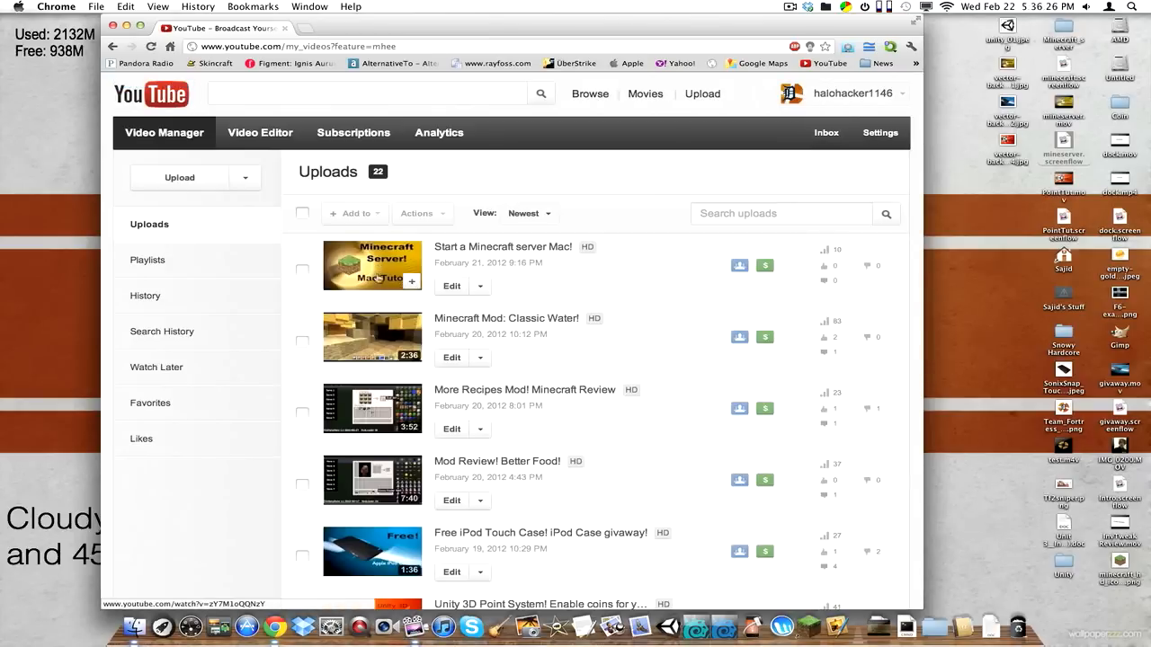
{"action": "mouse_move", "coordinate": [420, 253]}
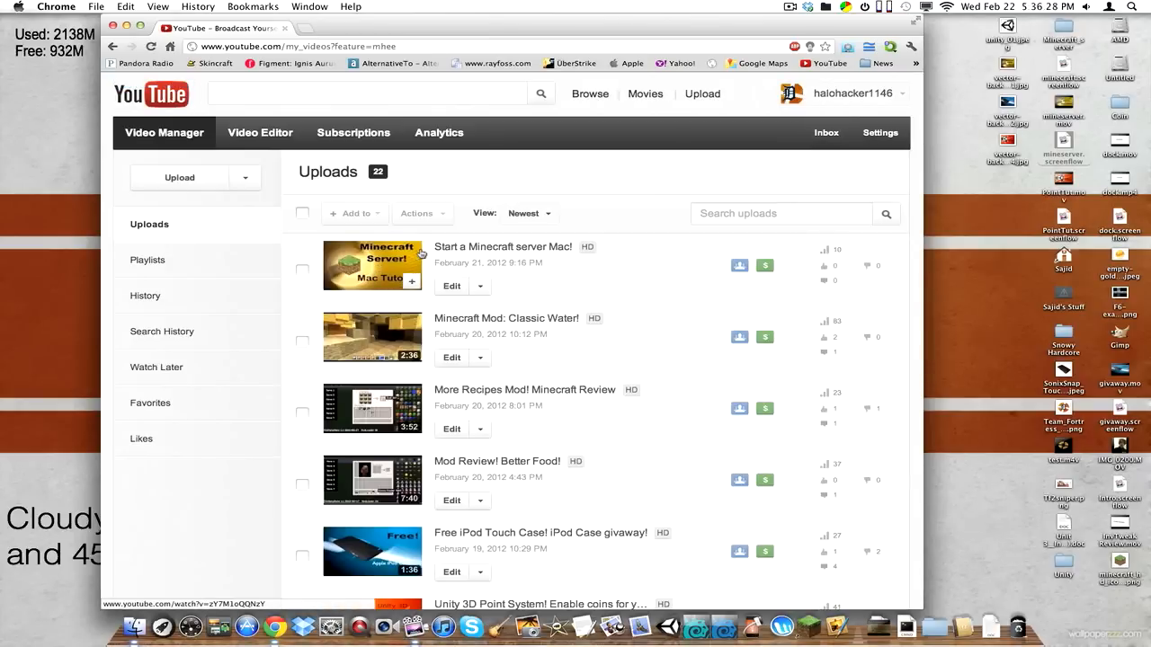
{"action": "left_click", "coordinate": [501, 246]}
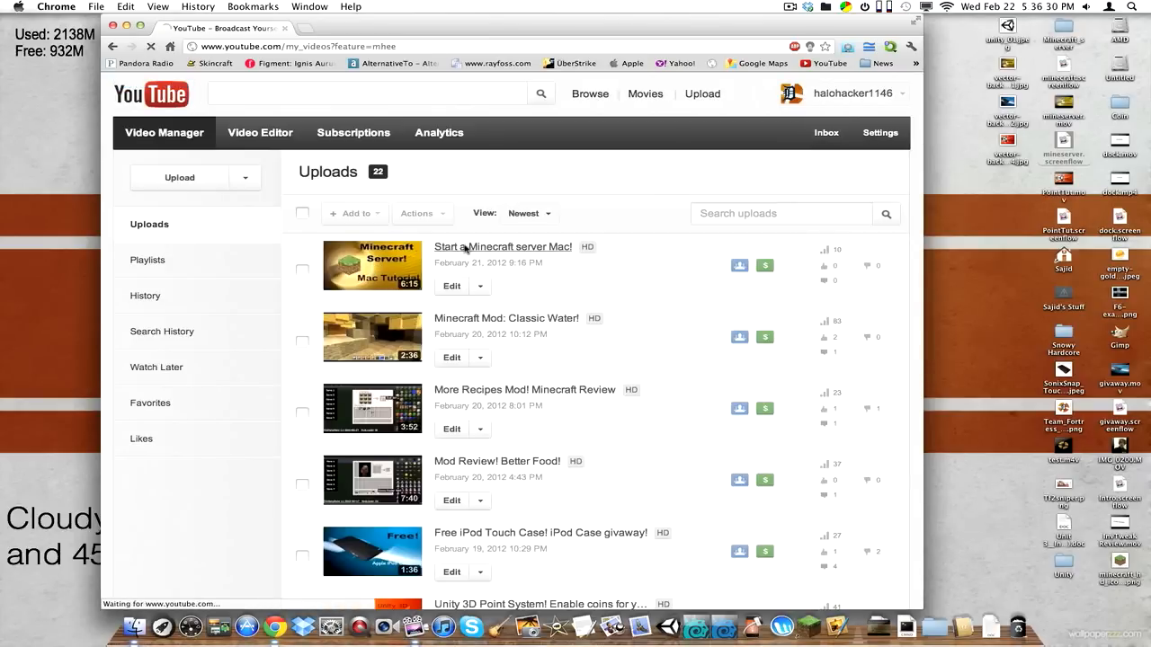
{"action": "left_click", "coordinate": [502, 246]}
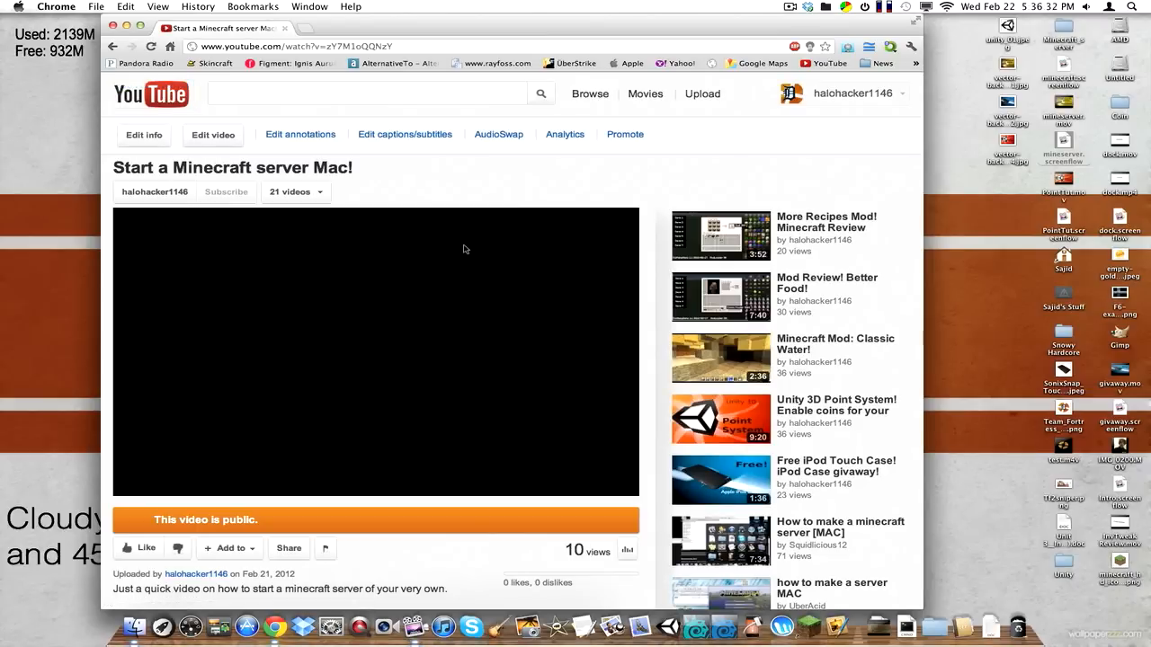
{"action": "left_click", "coordinate": [374, 350]}
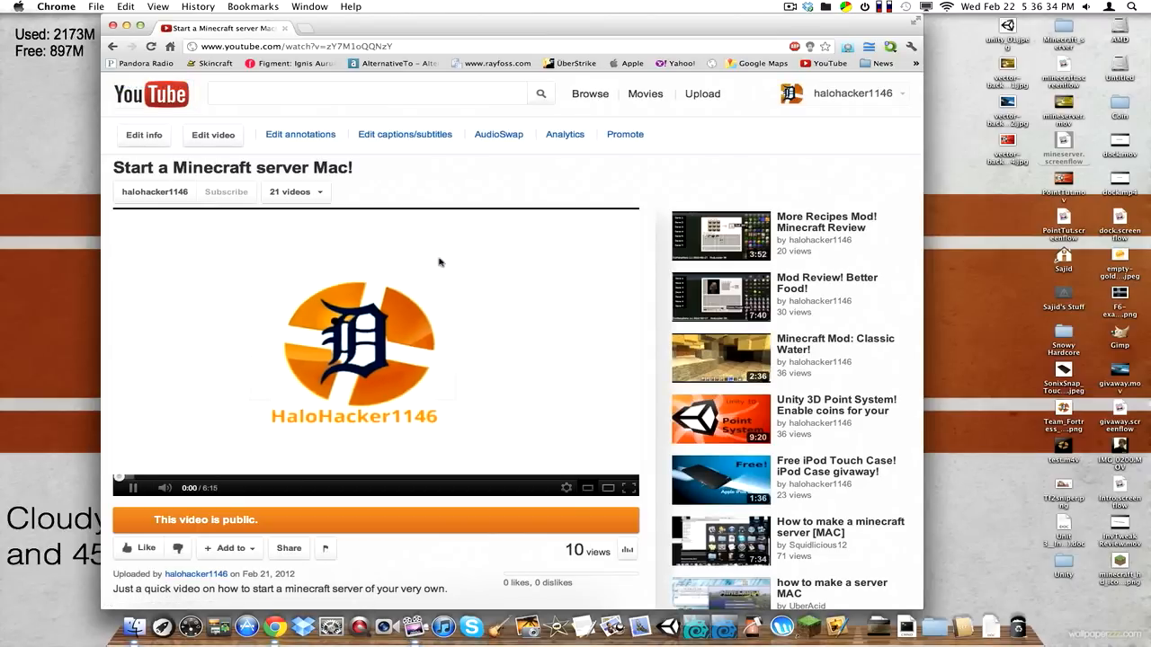
{"action": "left_click", "coordinate": [133, 488]}
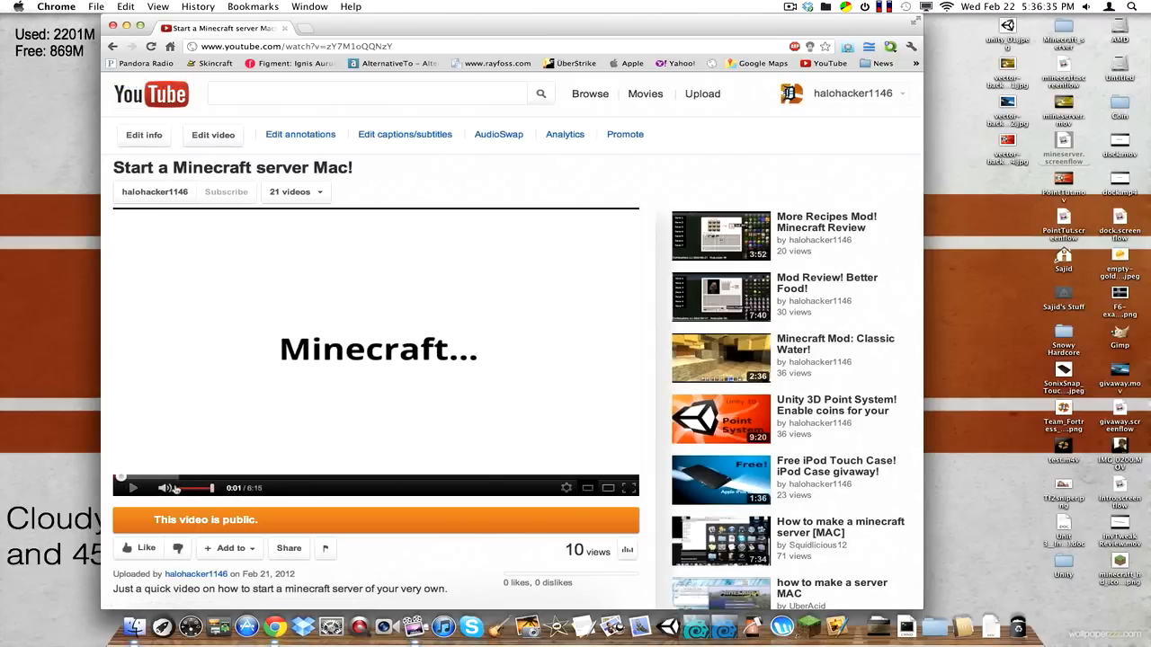
{"action": "left_click", "coordinate": [133, 487]}
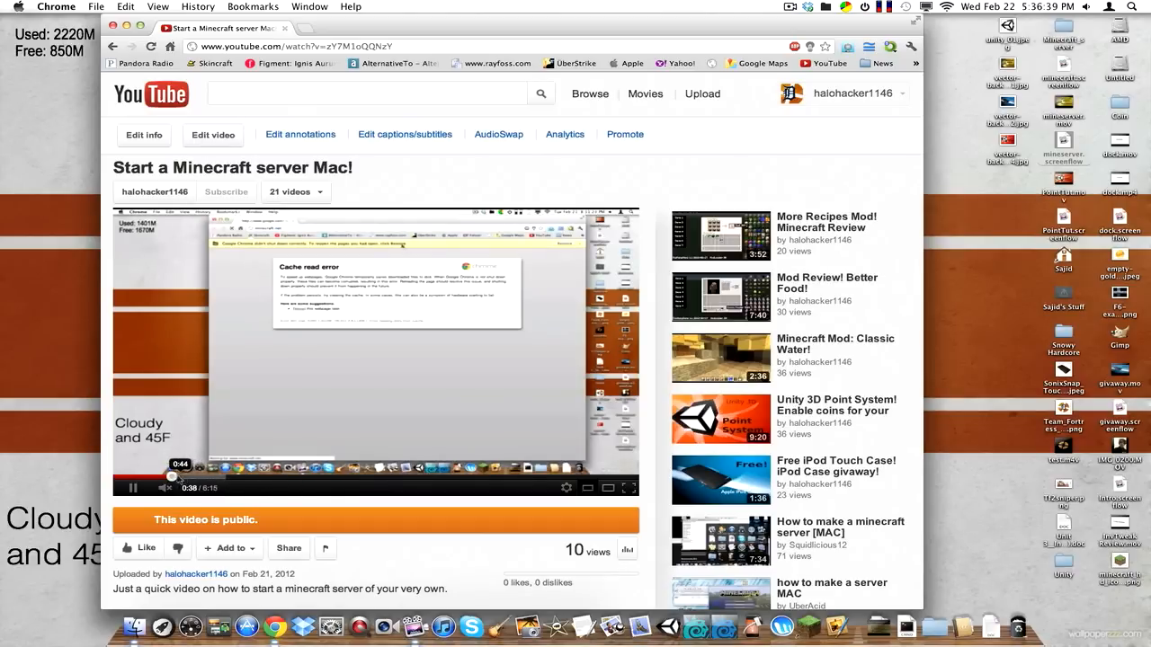
{"action": "left_click", "coordinate": [338, 477]}
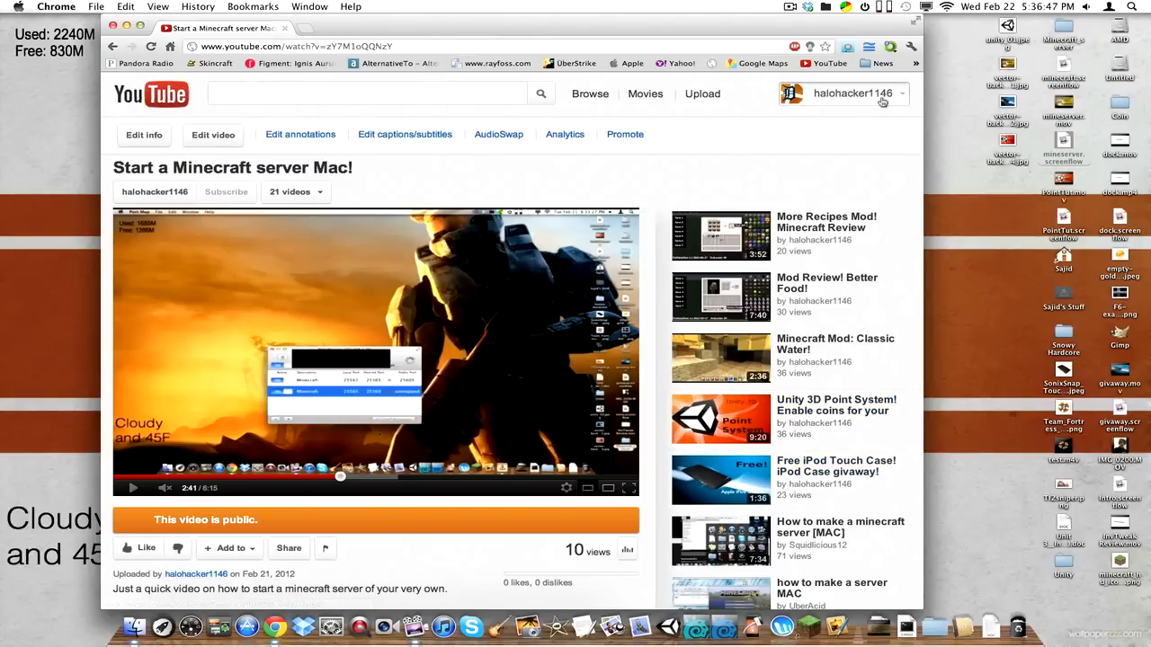
- Expand the channel's account panel and start Edit video for this video
{"action": "left_click", "coordinate": [892, 93]}
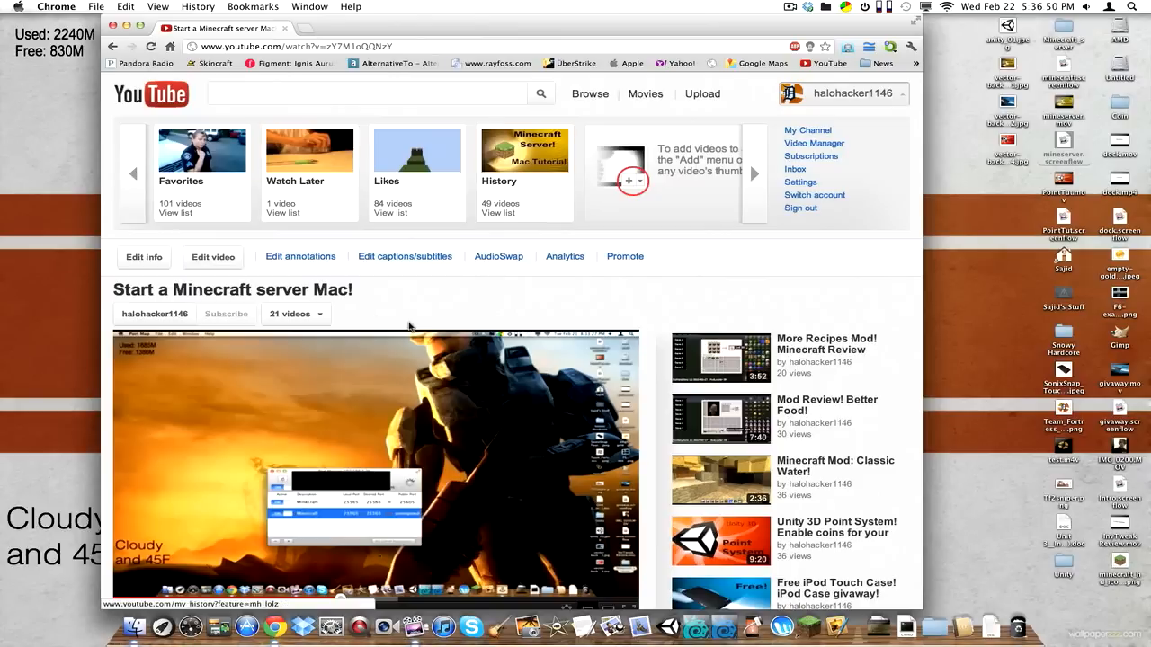
{"action": "mouse_move", "coordinate": [778, 186]}
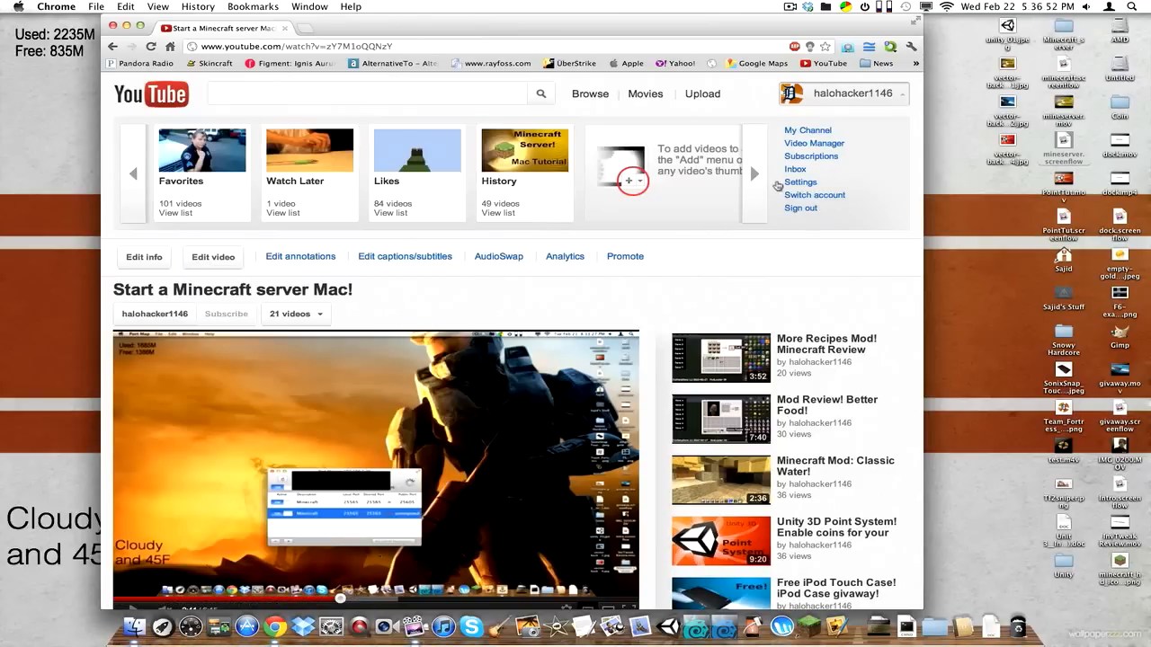
{"action": "mouse_move", "coordinate": [615, 298]}
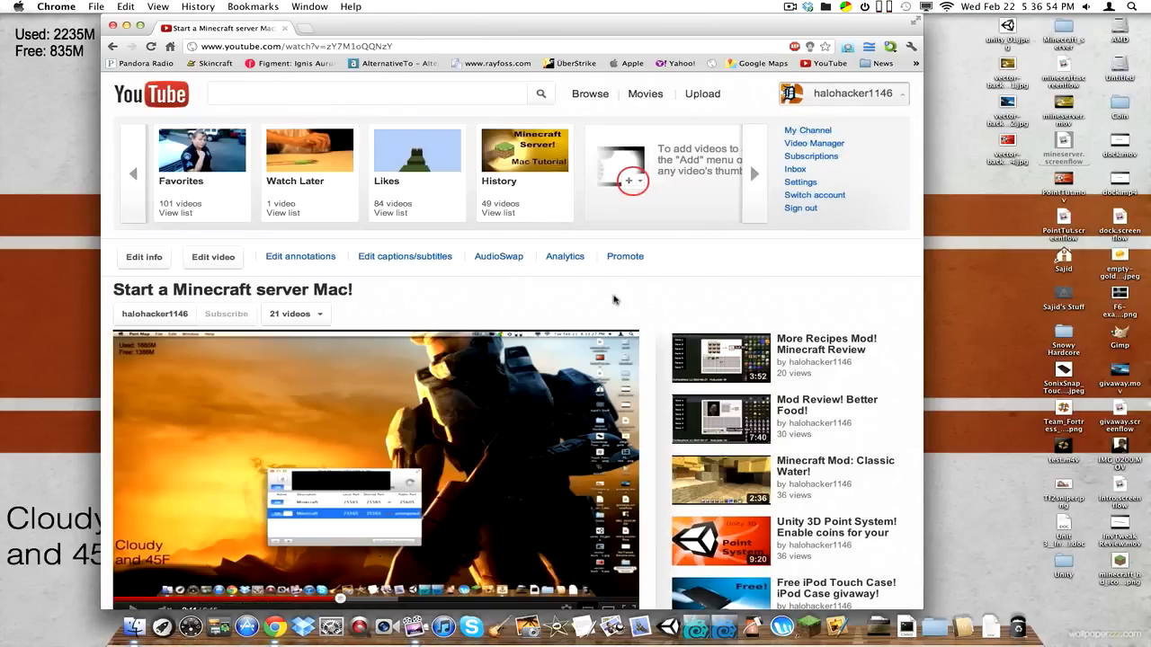
{"action": "scroll", "scroll_direction": "up", "scroll_amount": 3}
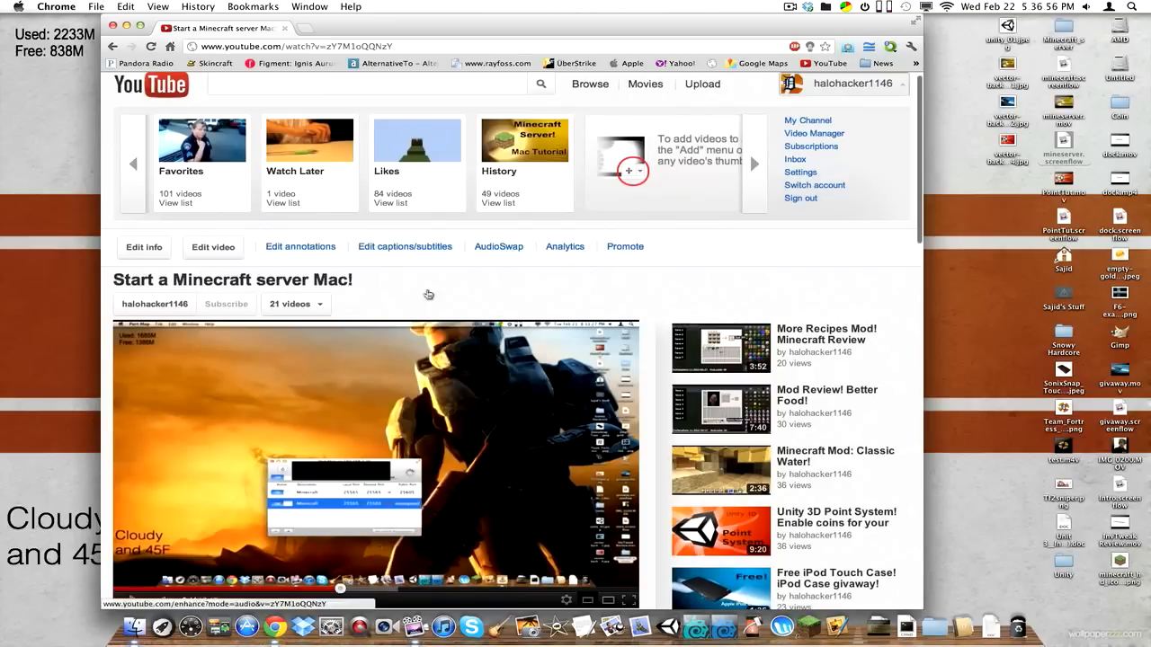
{"action": "mouse_move", "coordinate": [144, 248]}
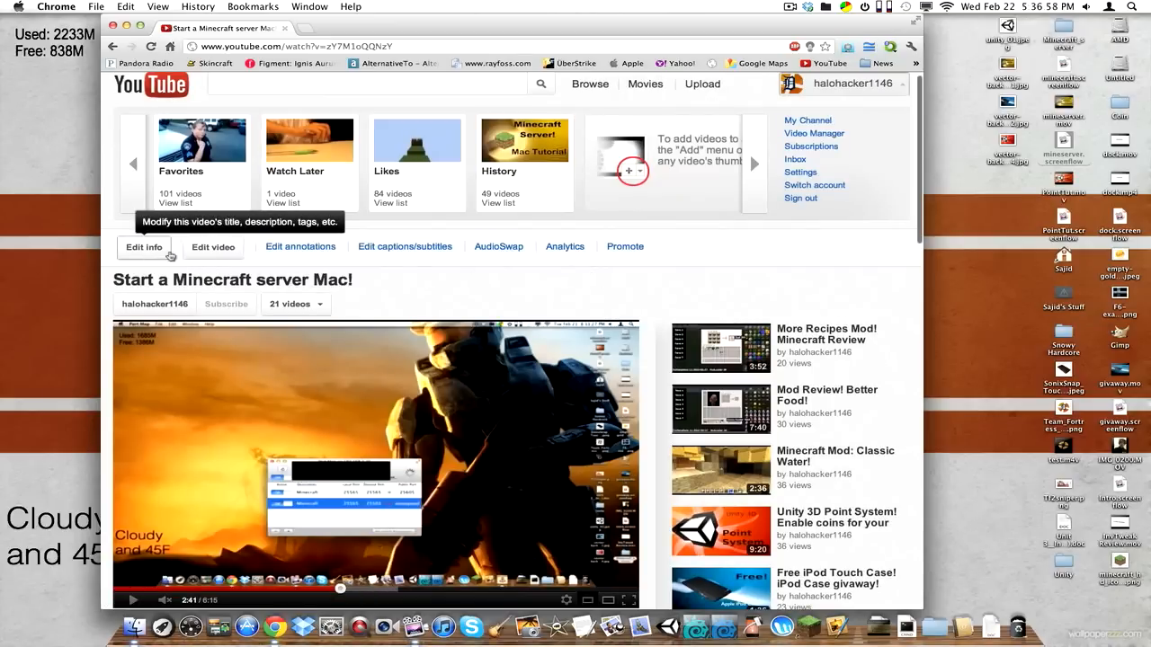
{"action": "left_click", "coordinate": [213, 246]}
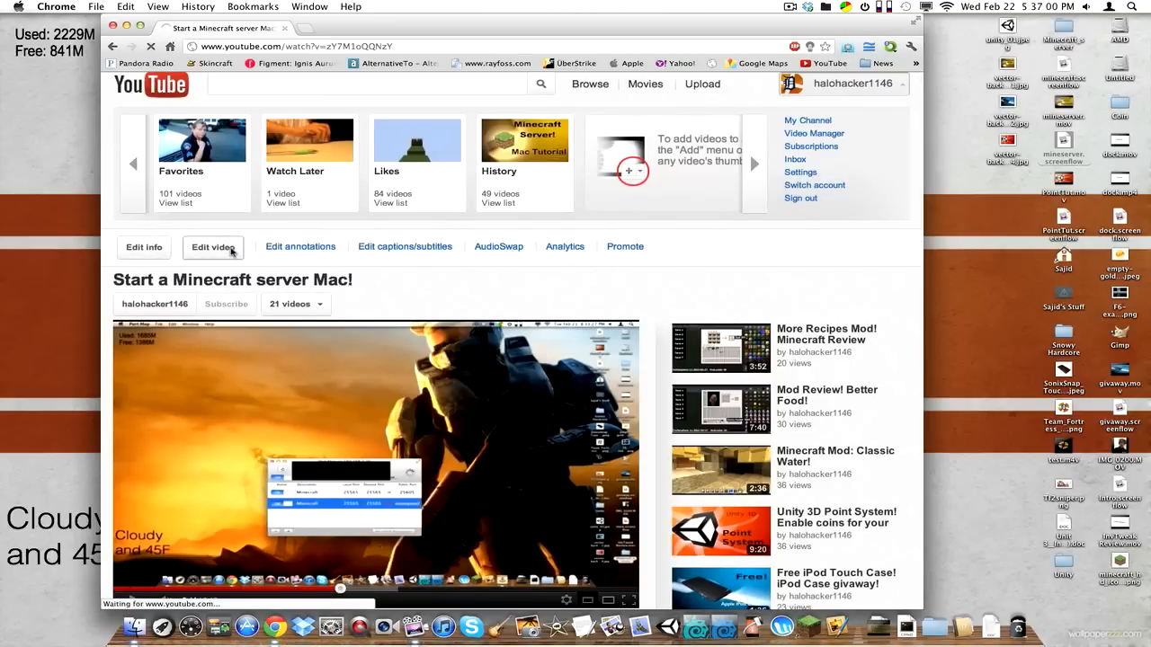
- Play and scrub the Enhancements quick preview of the Minecraft server video
{"action": "left_click", "coordinate": [212, 246]}
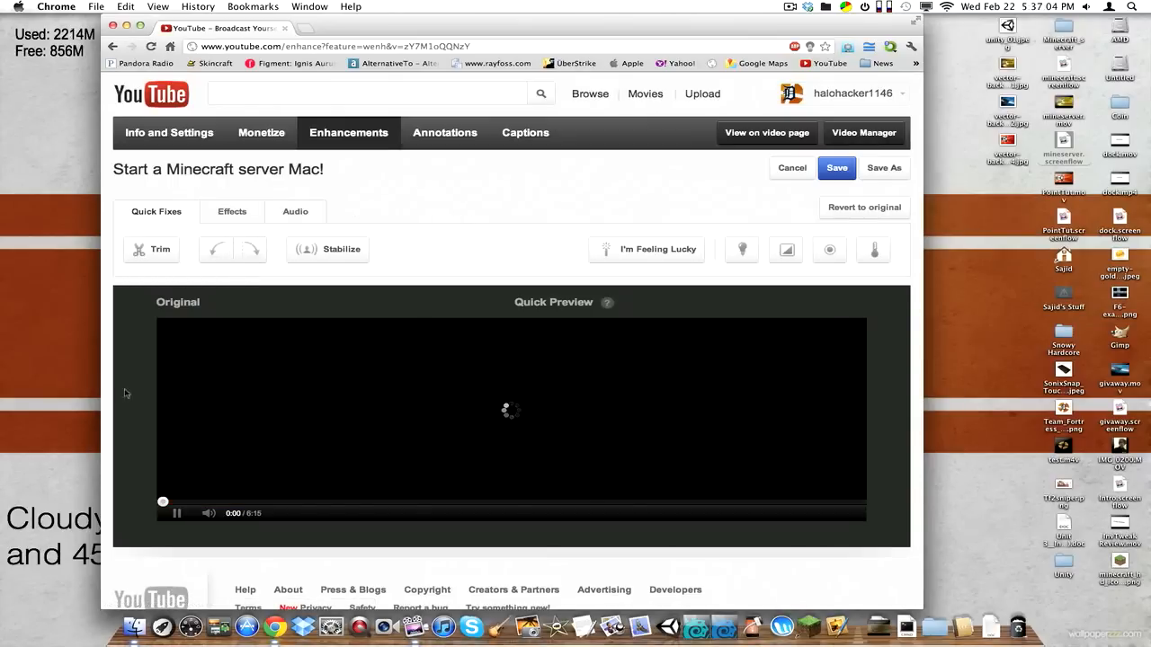
{"action": "left_click", "coordinate": [209, 513]}
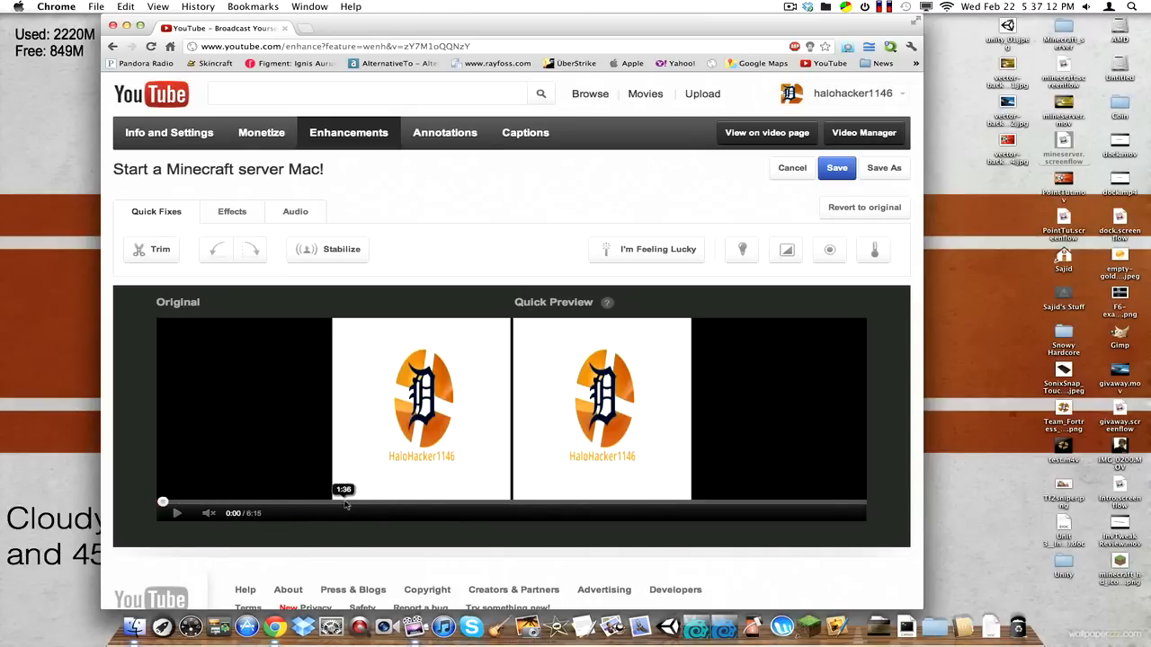
{"action": "left_click", "coordinate": [176, 512]}
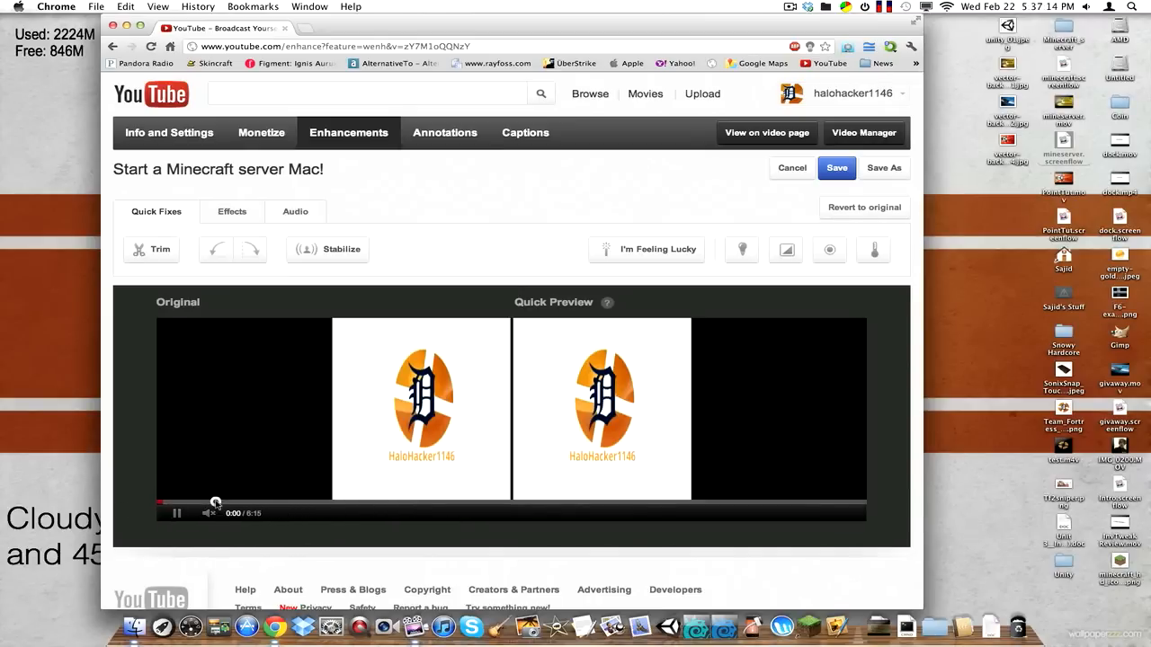
{"action": "left_click", "coordinate": [214, 500]}
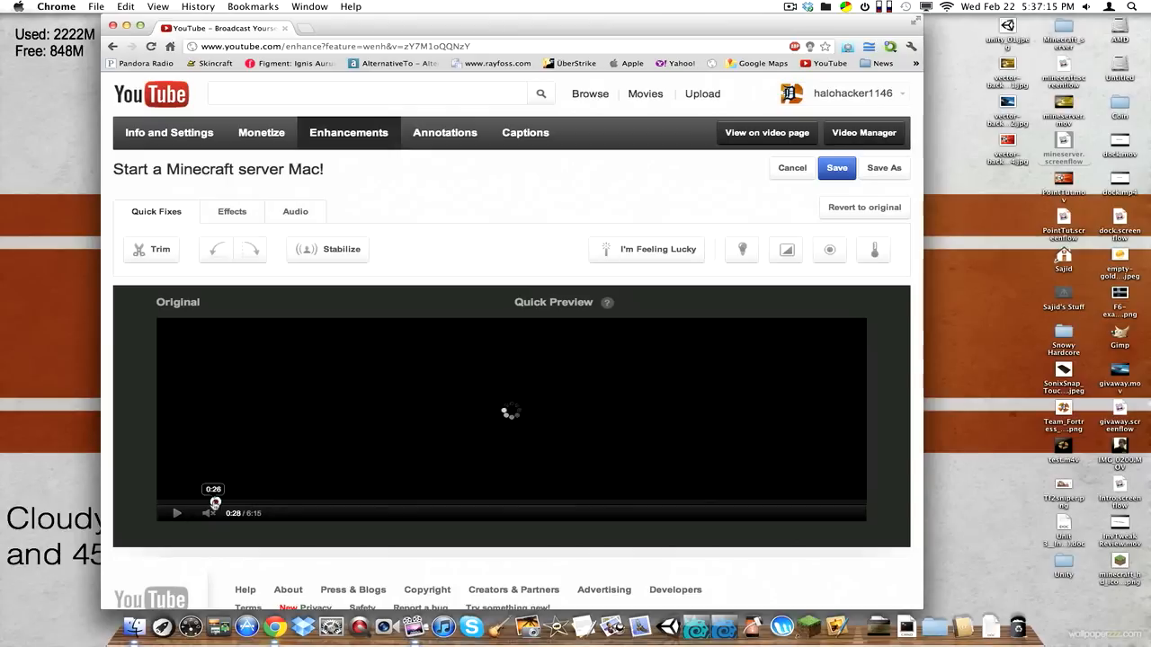
{"action": "mouse_move", "coordinate": [151, 249]}
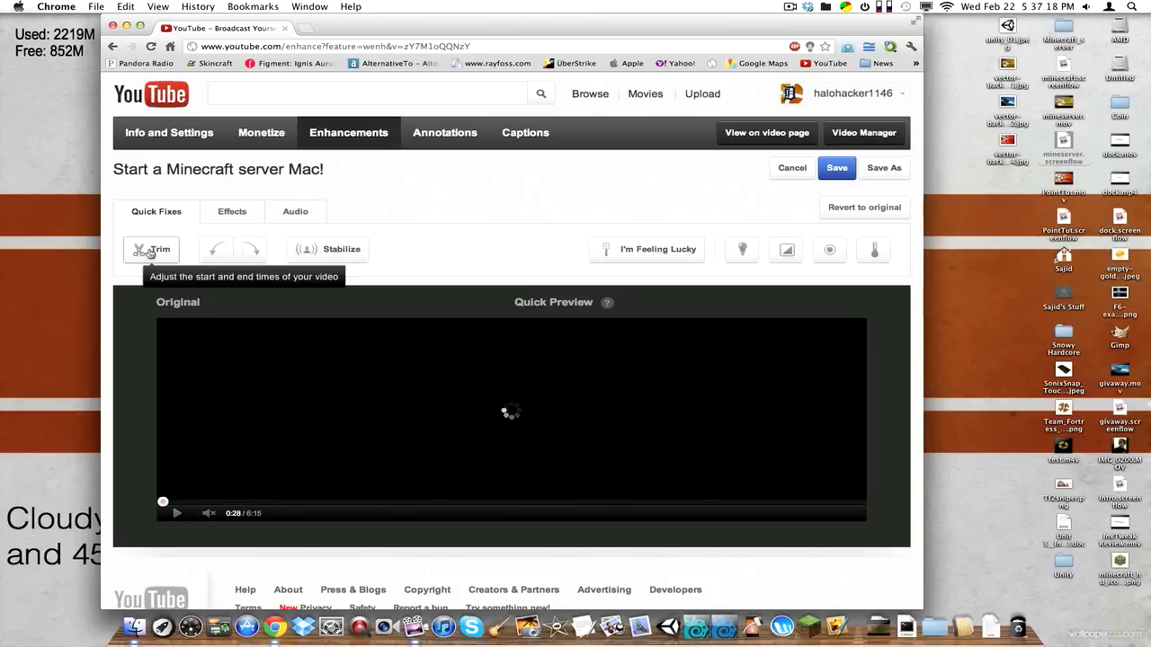
- Trim the video's start to about 4:59 past the held thumbnail frames and save it
{"action": "left_click", "coordinate": [151, 248]}
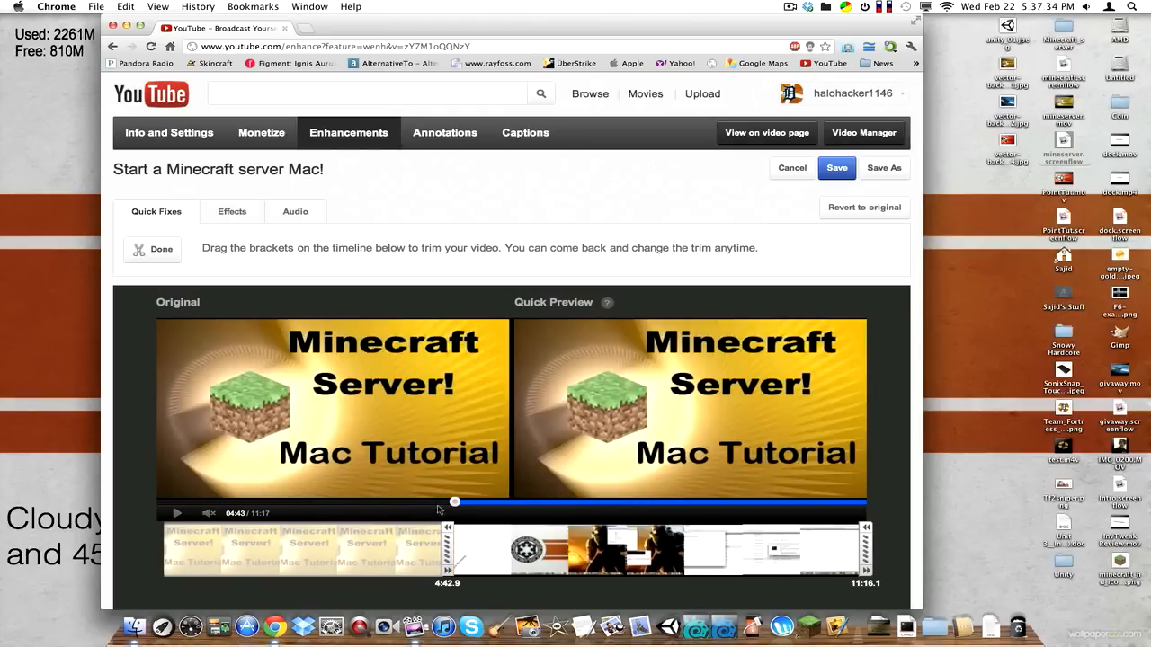
{"action": "left_click", "coordinate": [177, 514]}
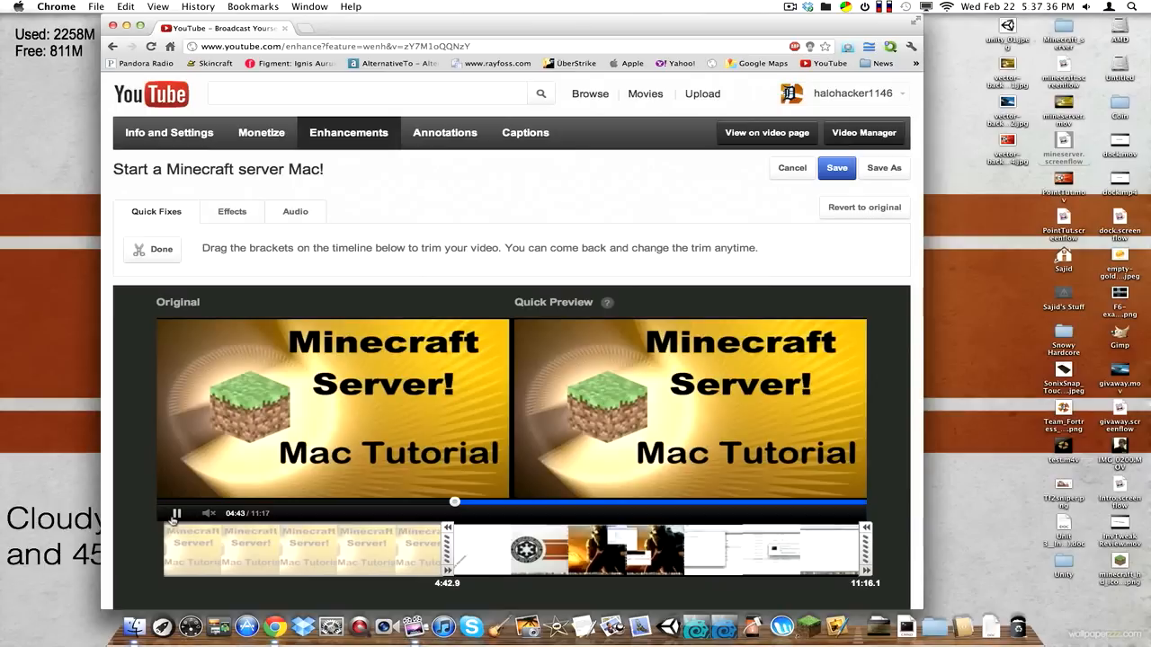
{"action": "left_click", "coordinate": [176, 514]}
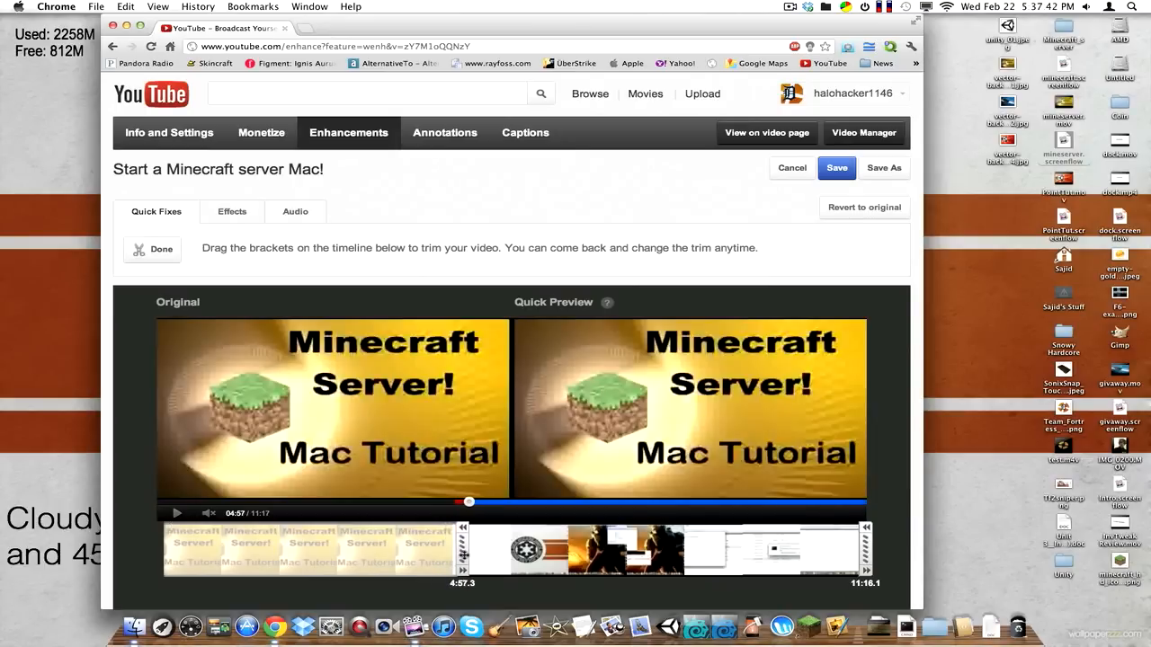
{"action": "left_click", "coordinate": [176, 514]}
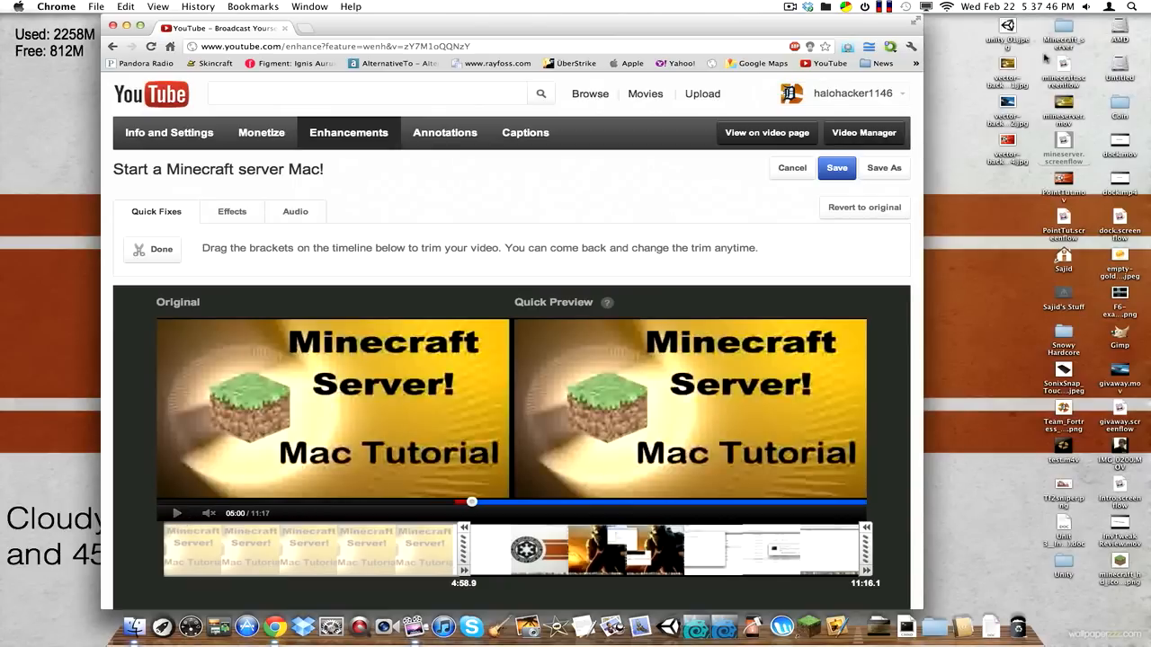
{"action": "left_click", "coordinate": [153, 248]}
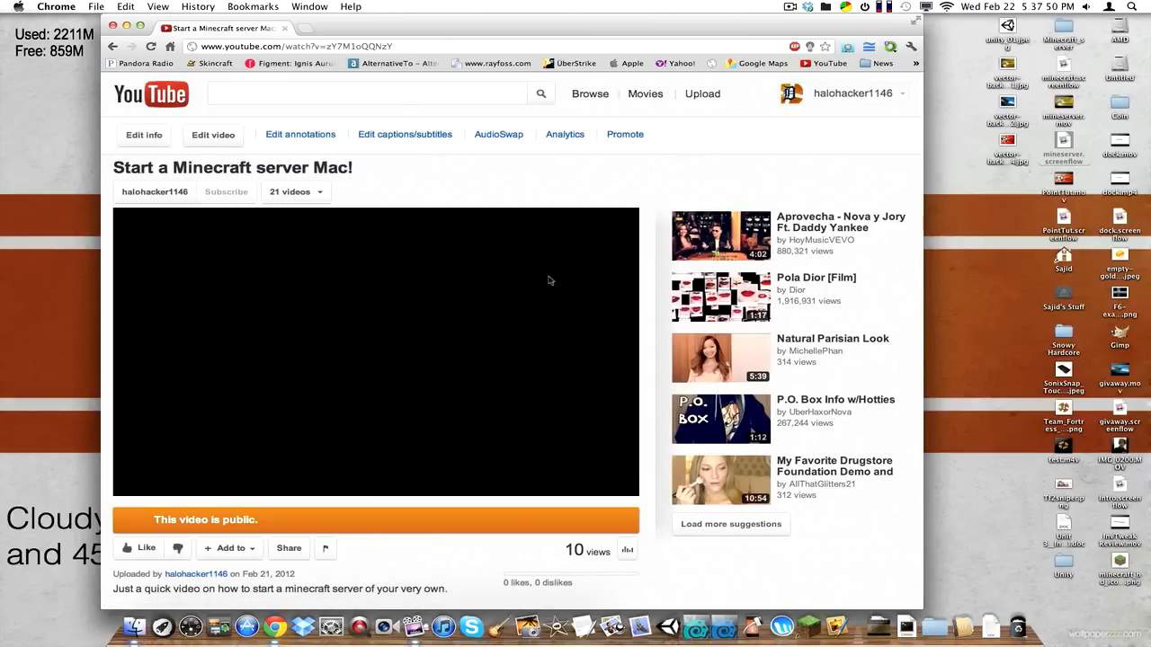
{"action": "left_click", "coordinate": [376, 350]}
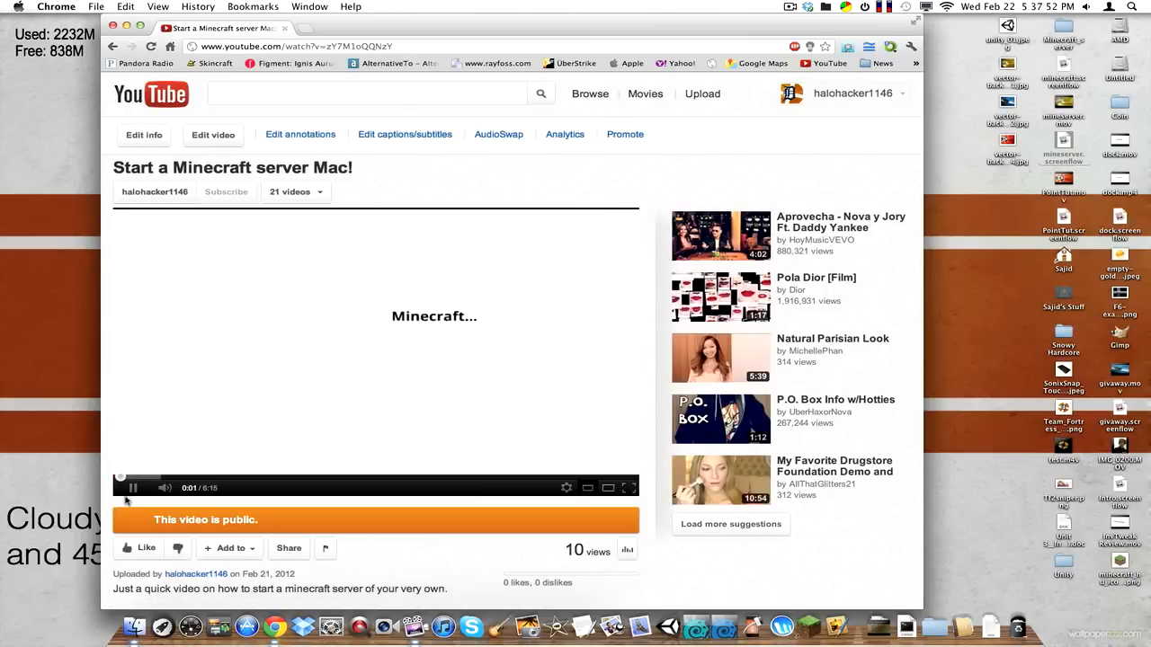
{"action": "scroll", "scroll_direction": "down", "scroll_amount": 3}
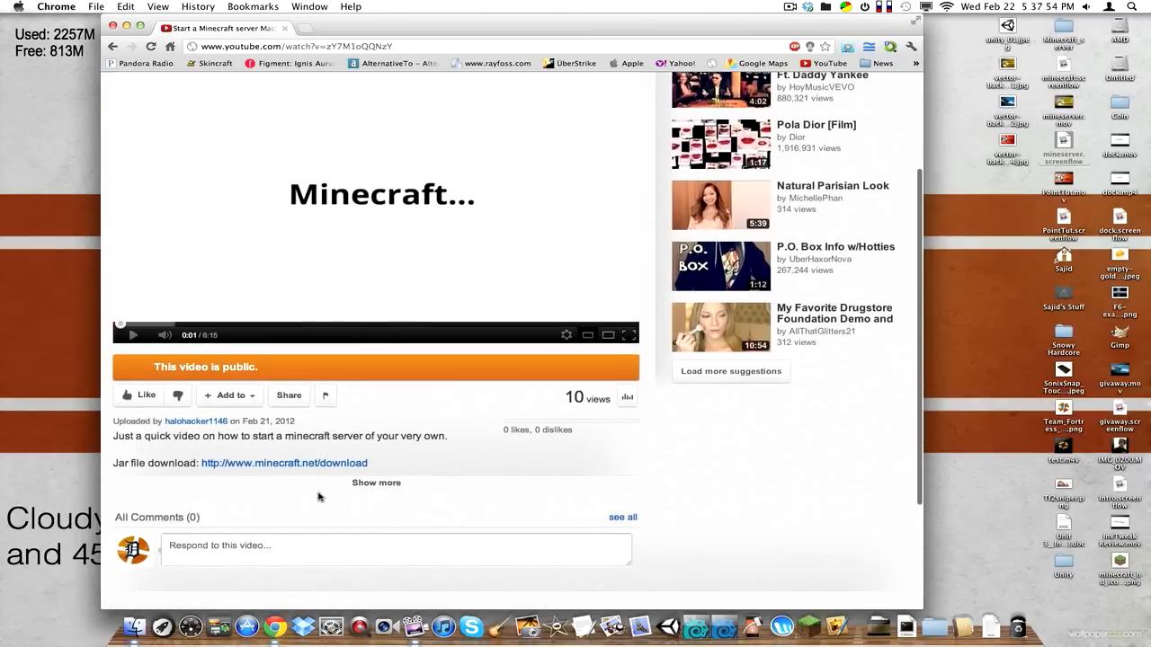
{"action": "scroll", "scroll_direction": "up", "scroll_amount": 3}
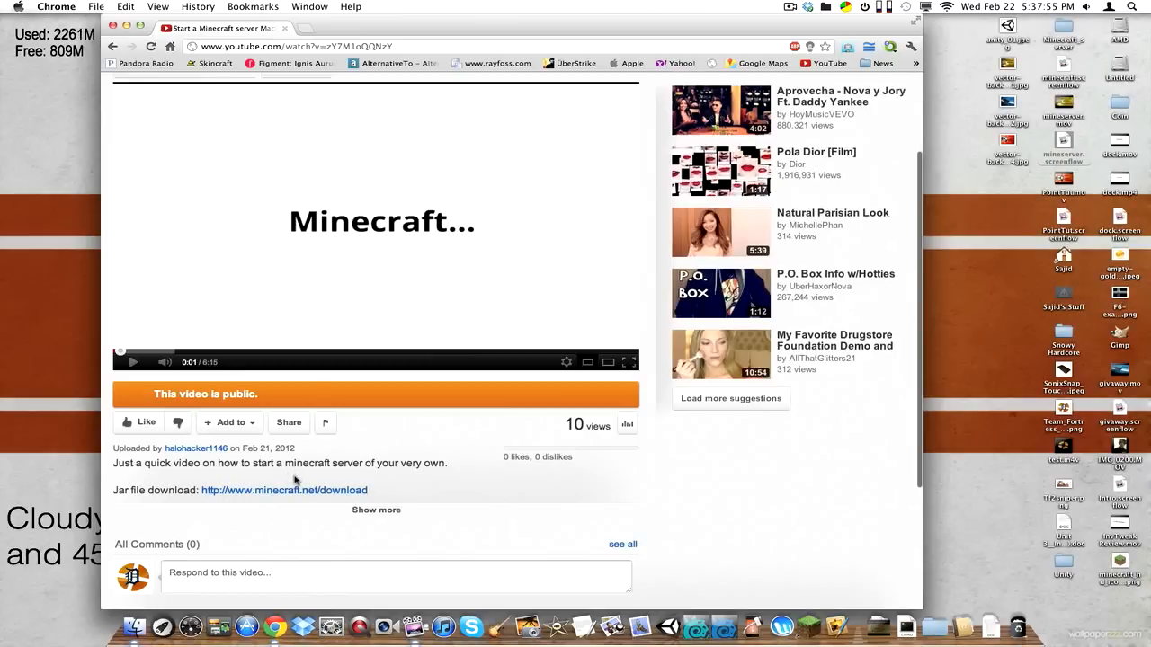
{"action": "scroll", "scroll_direction": "up", "scroll_amount": 3}
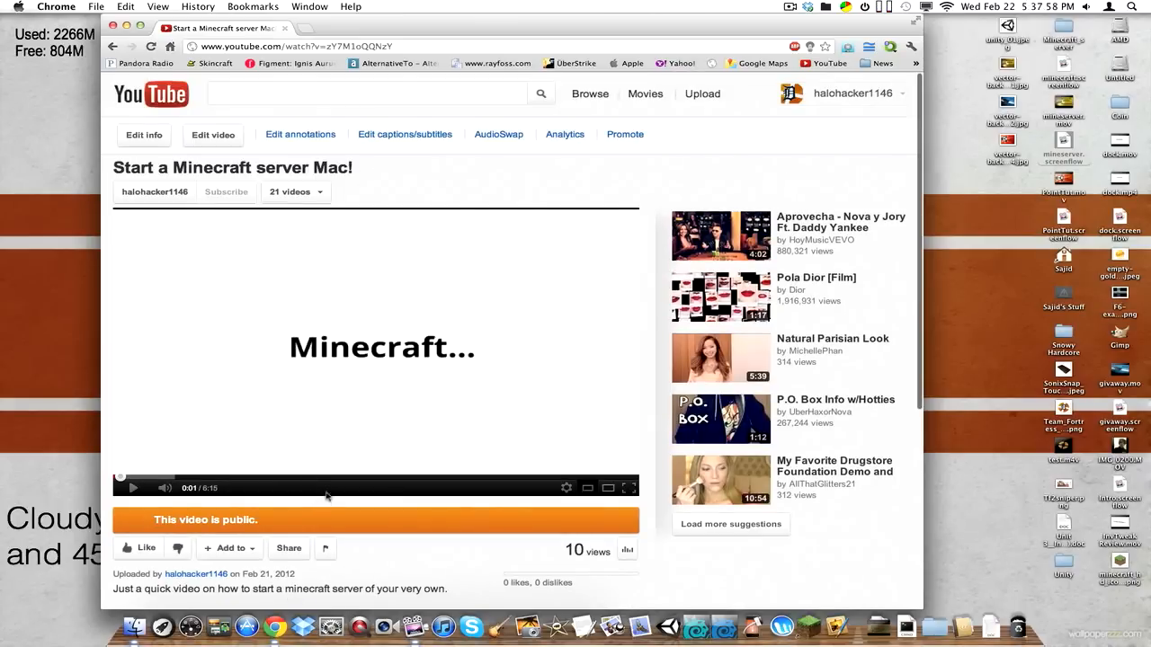
{"action": "mouse_move", "coordinate": [135, 135]}
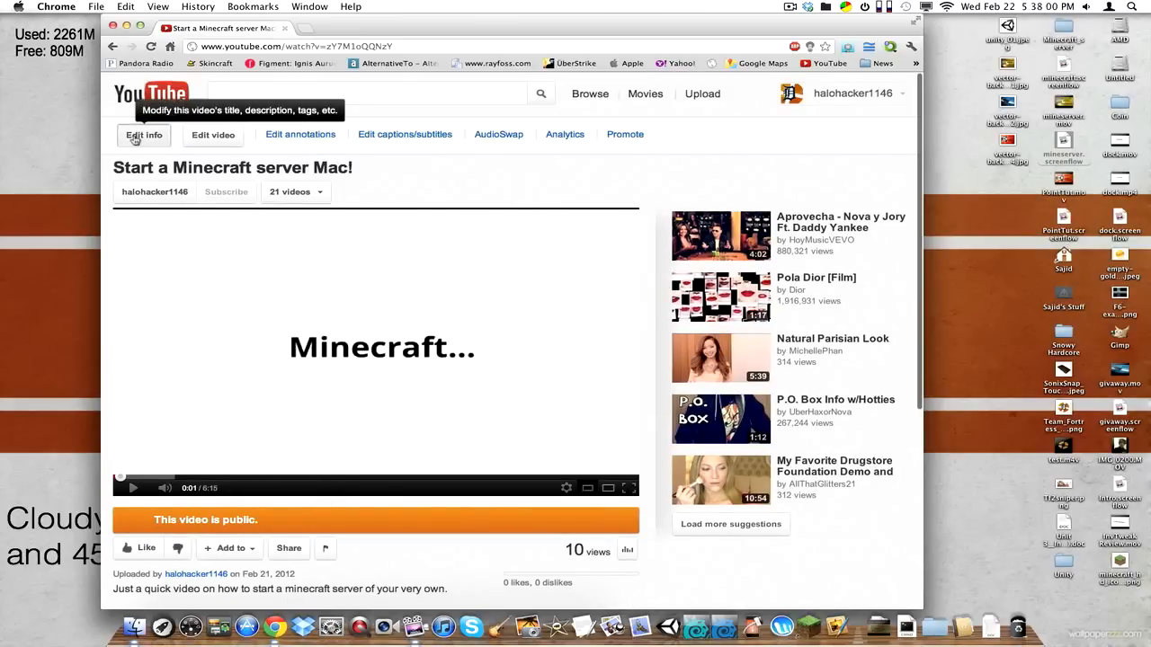
- Go through Edit info and Settings to the Video Thumbnail choices and look over the stills
{"action": "left_click", "coordinate": [144, 135]}
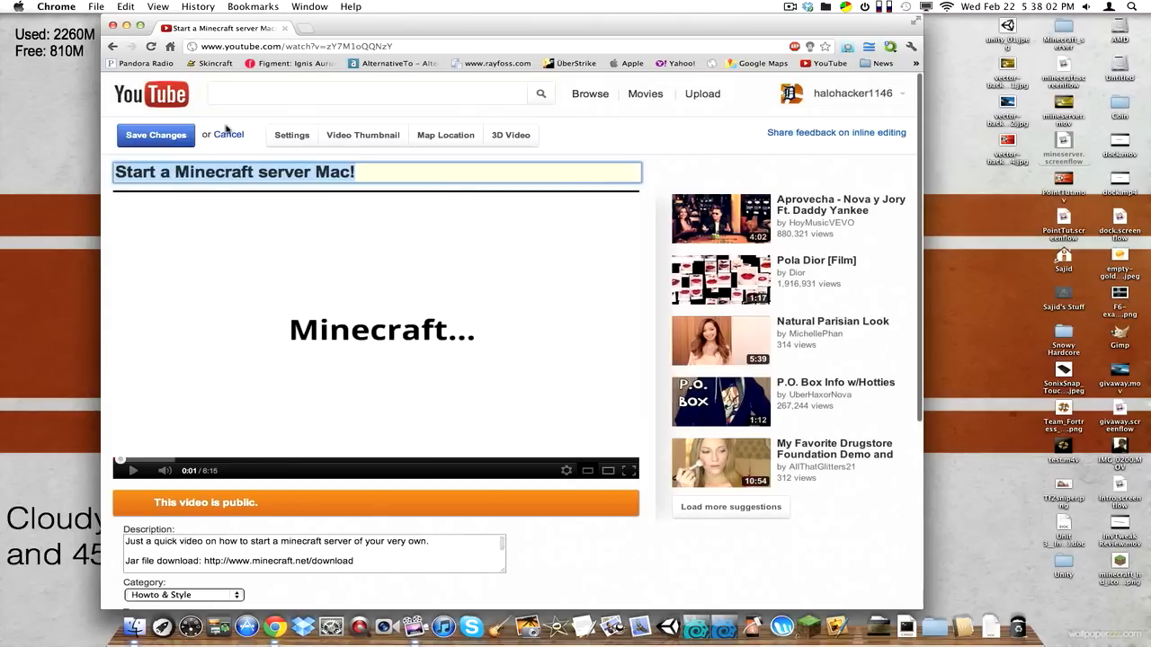
{"action": "left_click", "coordinate": [292, 135]}
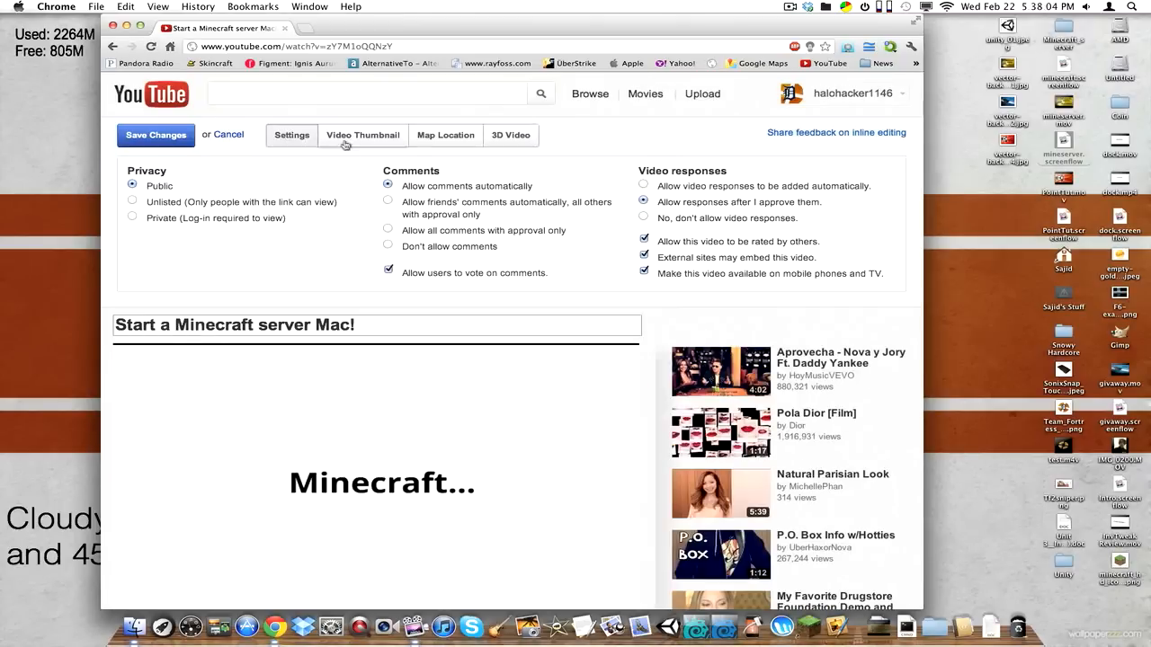
{"action": "left_click", "coordinate": [363, 135]}
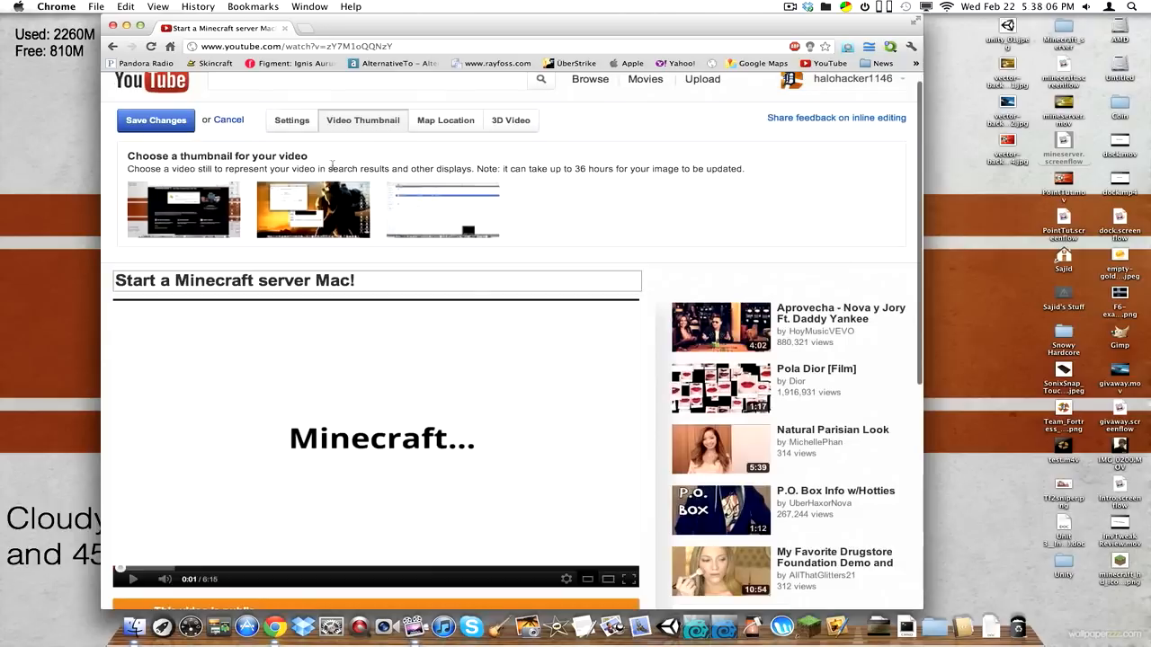
{"action": "mouse_move", "coordinate": [584, 273]}
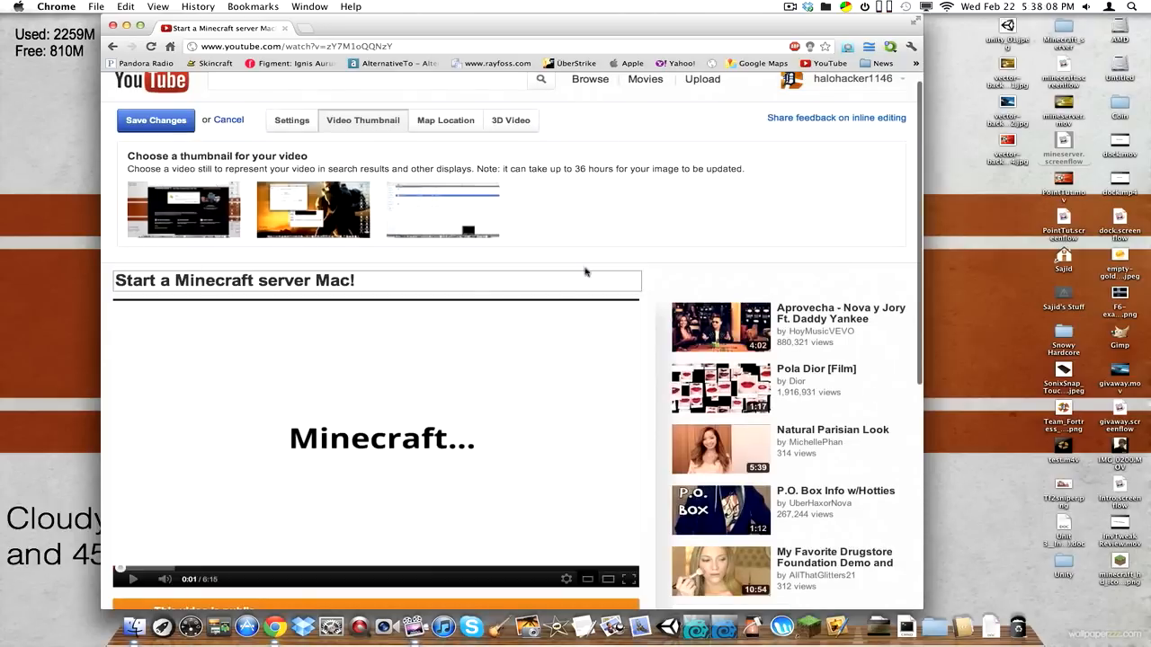
{"action": "scroll", "scroll_direction": "down", "scroll_amount": 3}
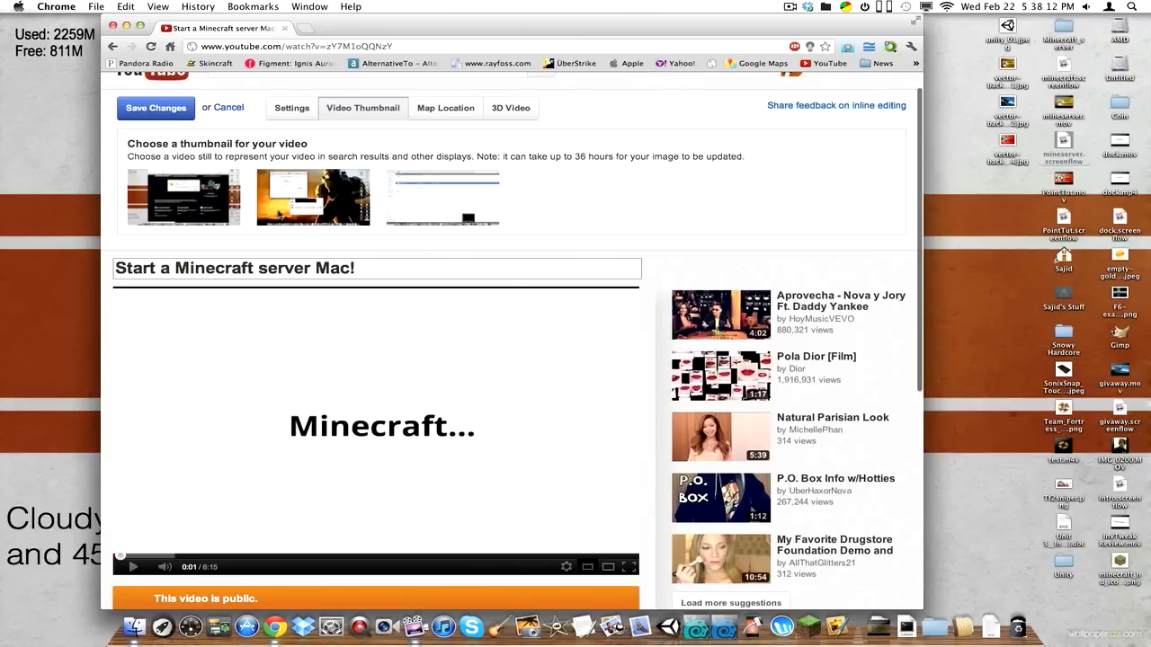
{"action": "mouse_move", "coordinate": [250, 231]}
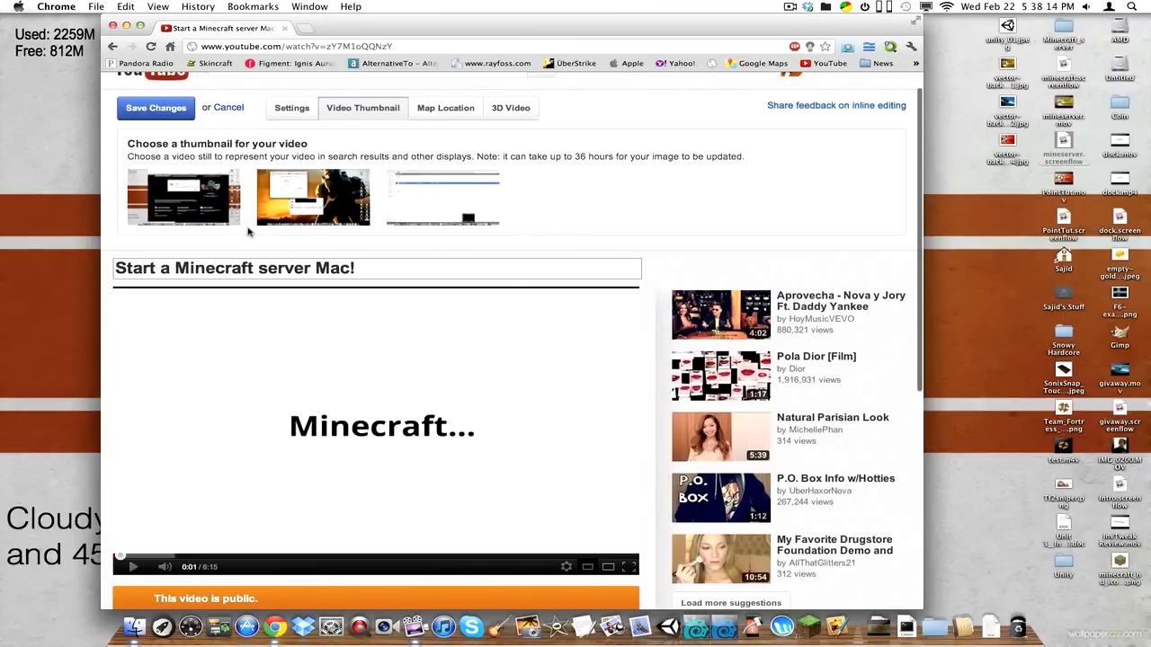
{"action": "mouse_move", "coordinate": [565, 432]}
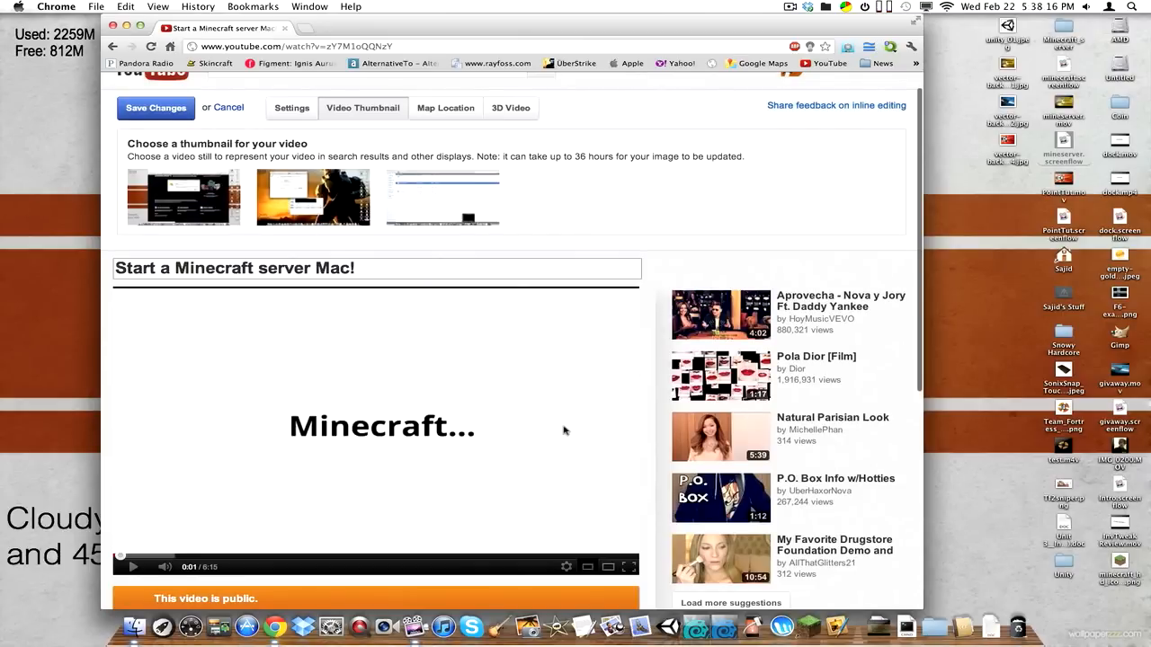
{"action": "scroll", "scroll_direction": "up", "scroll_amount": 3}
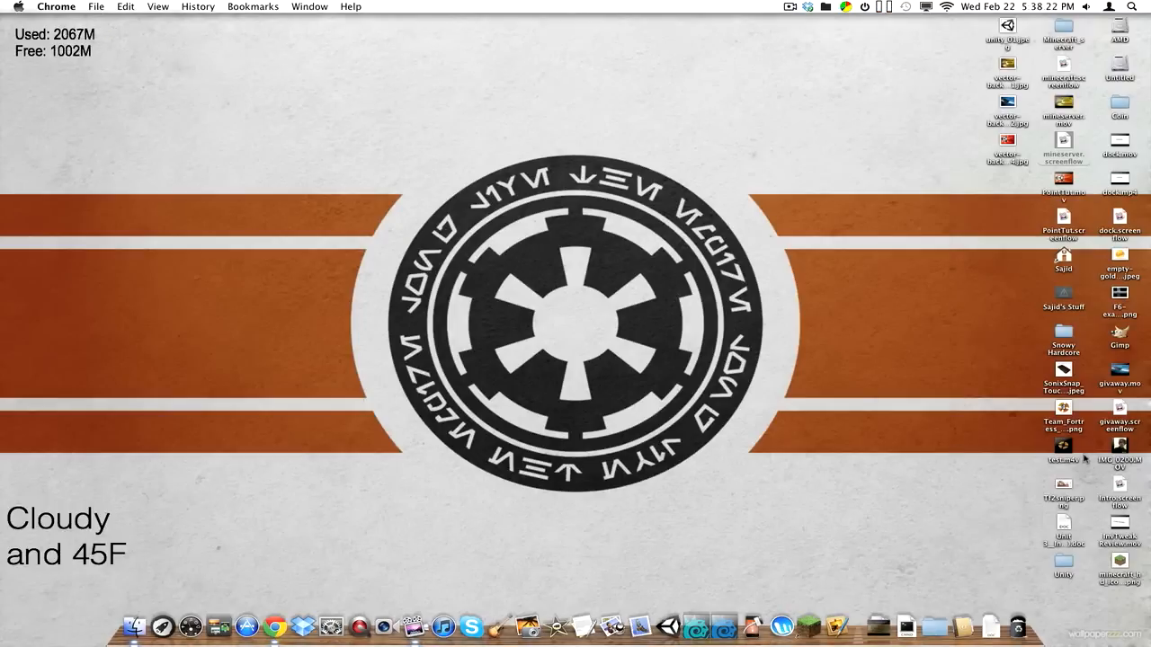
{"action": "mouse_move", "coordinate": [989, 207]}
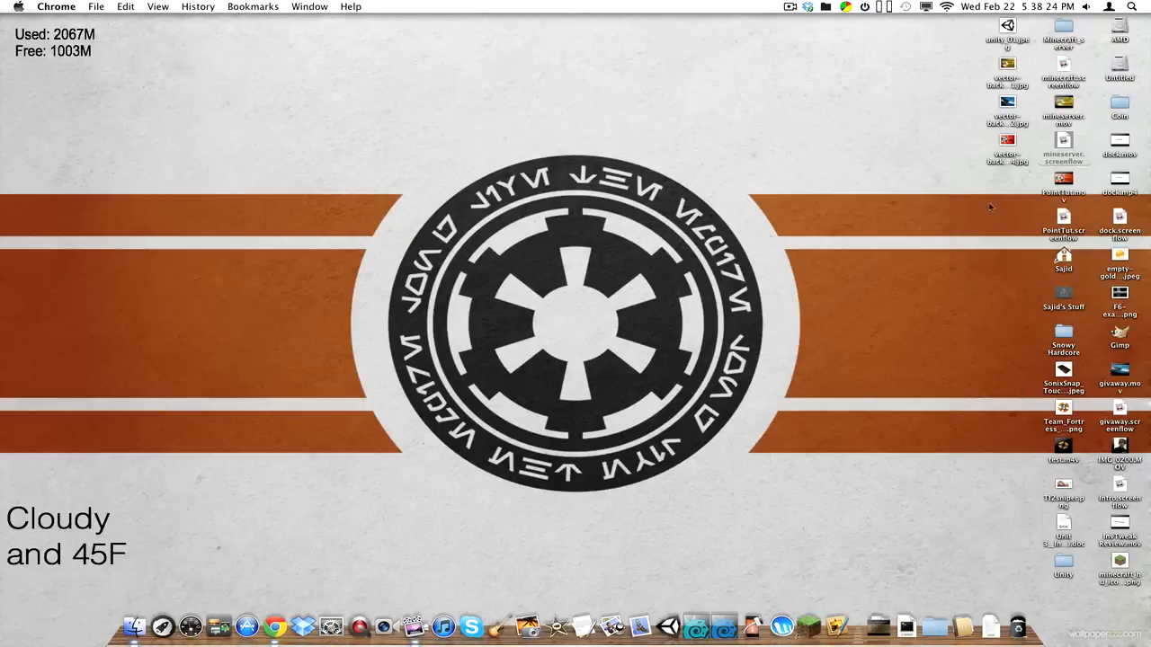